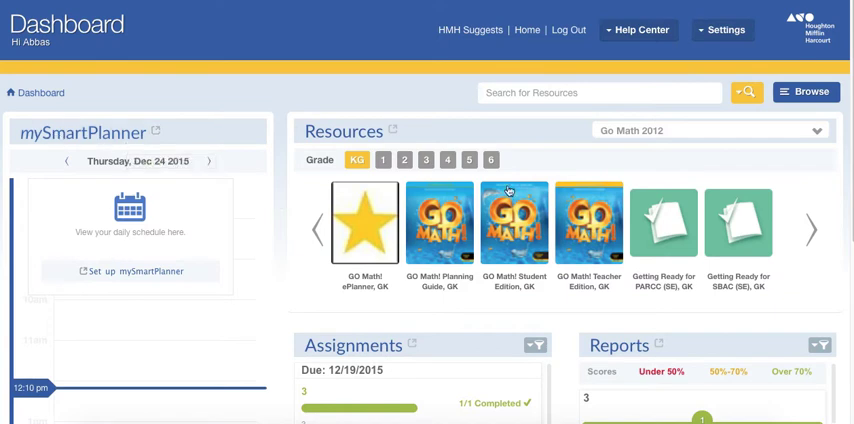
{"action": "mouse_move", "coordinate": [430, 108]}
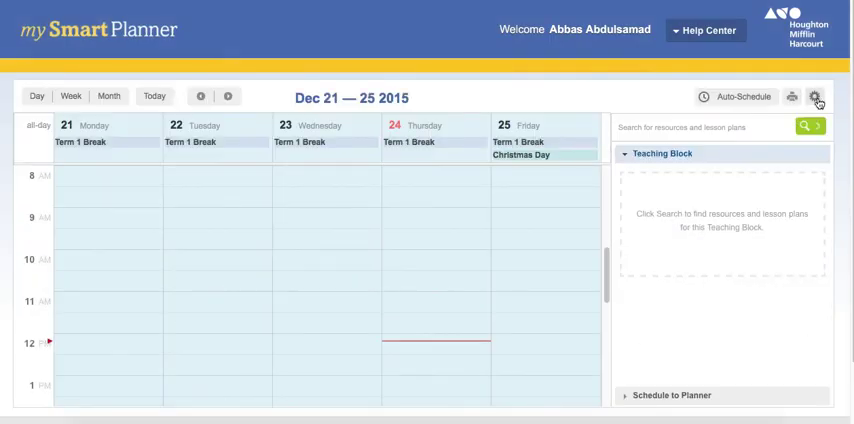
{"action": "mouse_move", "coordinate": [816, 96]}
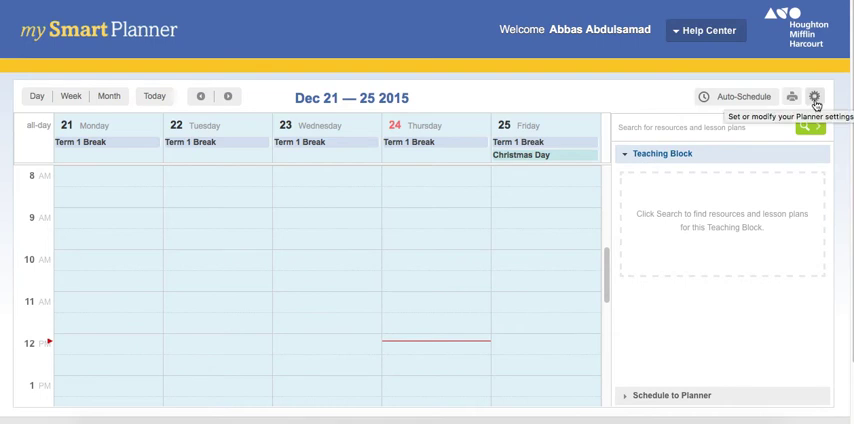
Set the School Start Date to 08/31/2015 in Planner Settings and view the Non-Teaching Days list.
{"action": "left_click", "coordinate": [816, 96]}
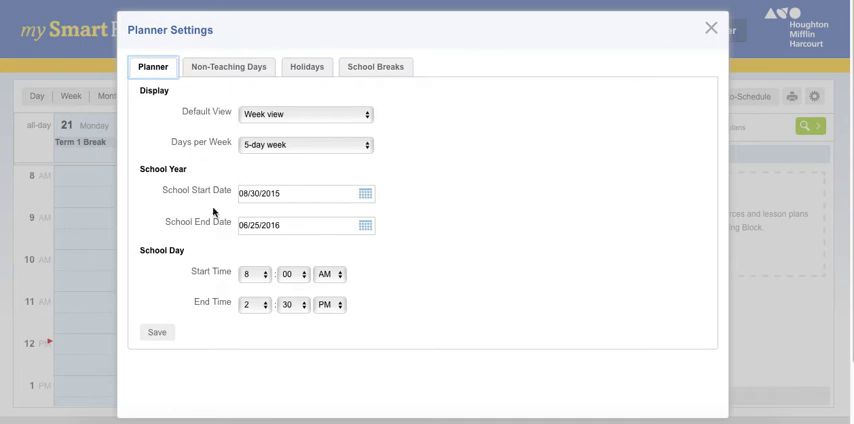
{"action": "mouse_move", "coordinate": [206, 152]}
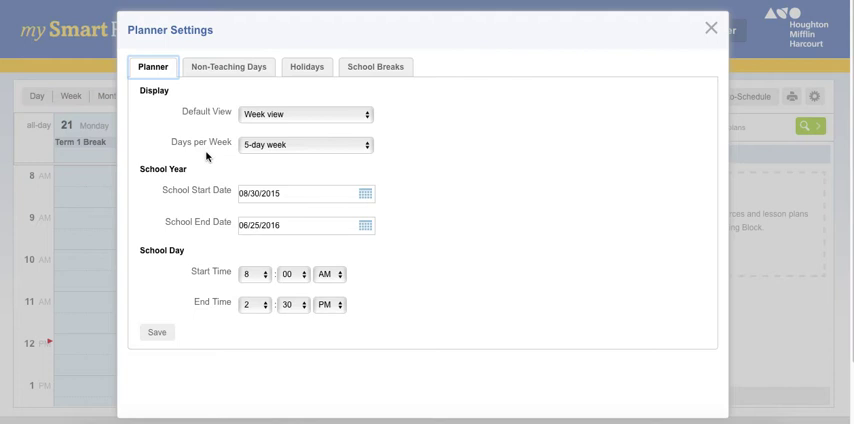
{"action": "mouse_move", "coordinate": [208, 156]}
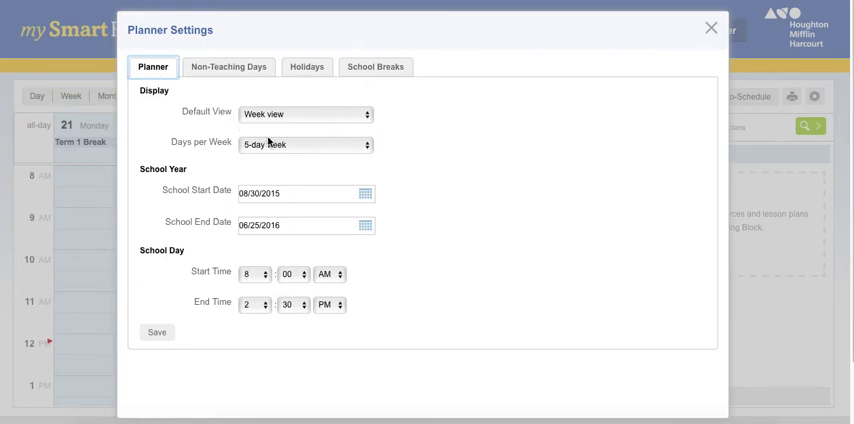
{"action": "mouse_move", "coordinate": [268, 142]}
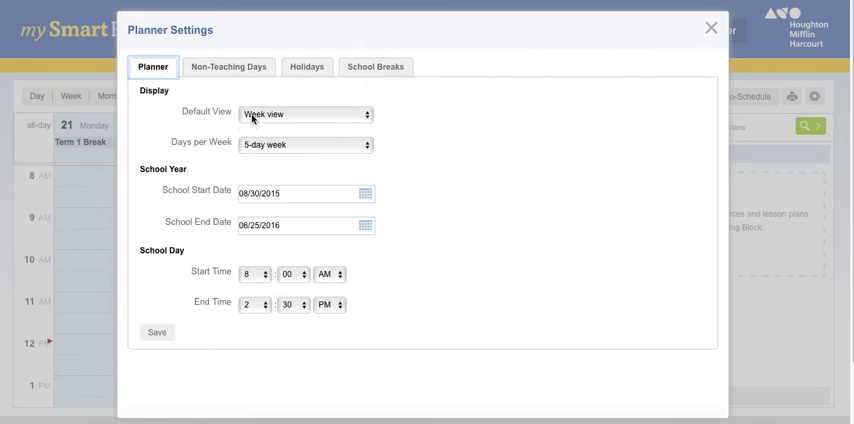
{"action": "mouse_move", "coordinate": [268, 156]}
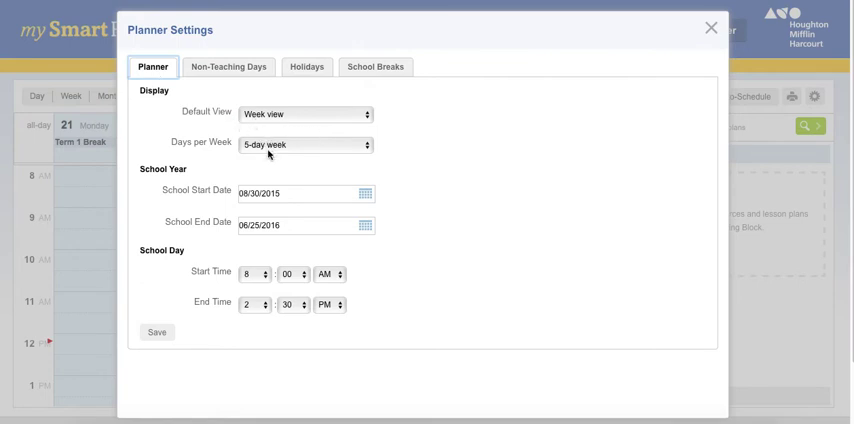
{"action": "left_click", "coordinate": [300, 192]}
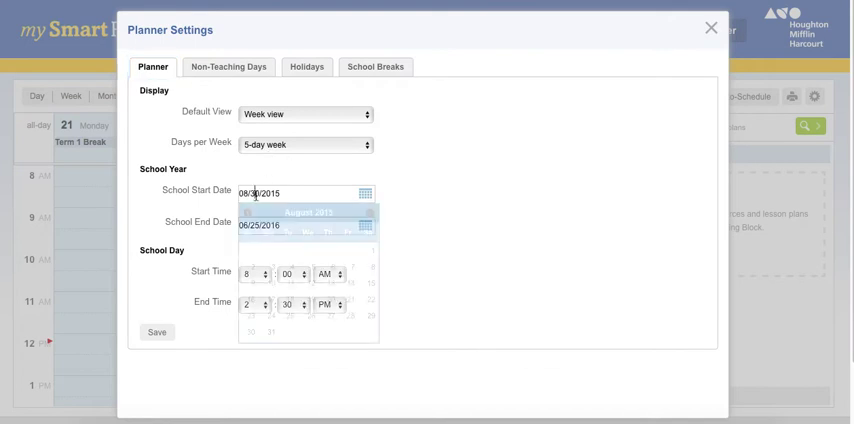
{"action": "left_click", "coordinate": [272, 332]}
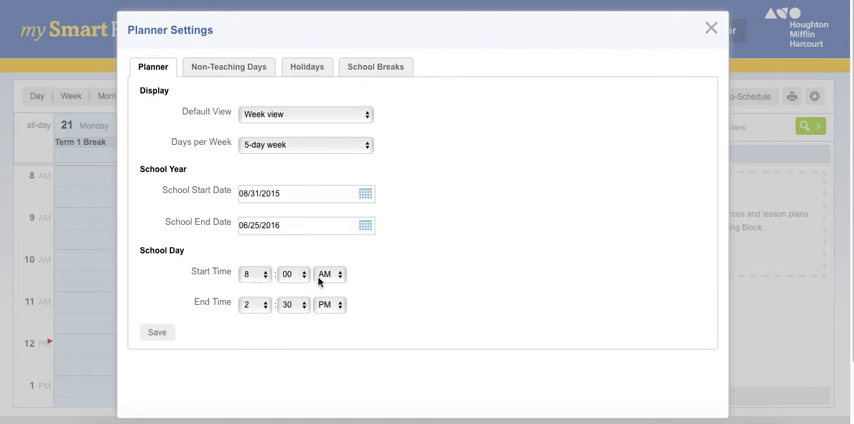
{"action": "mouse_move", "coordinate": [296, 314]}
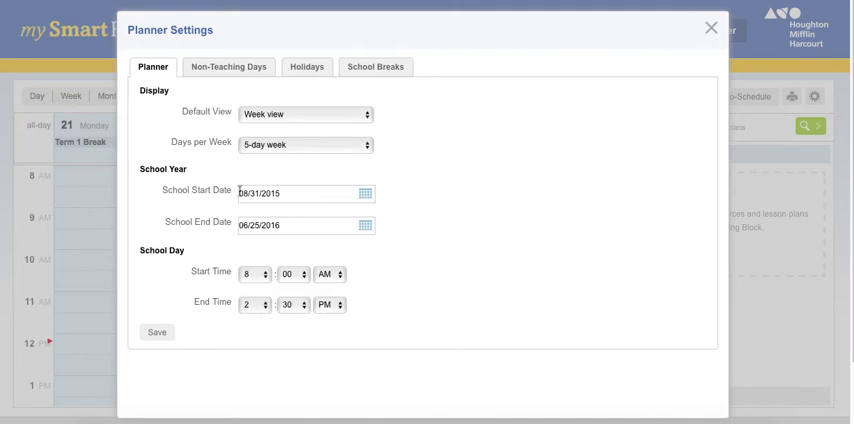
{"action": "left_click", "coordinate": [228, 68]}
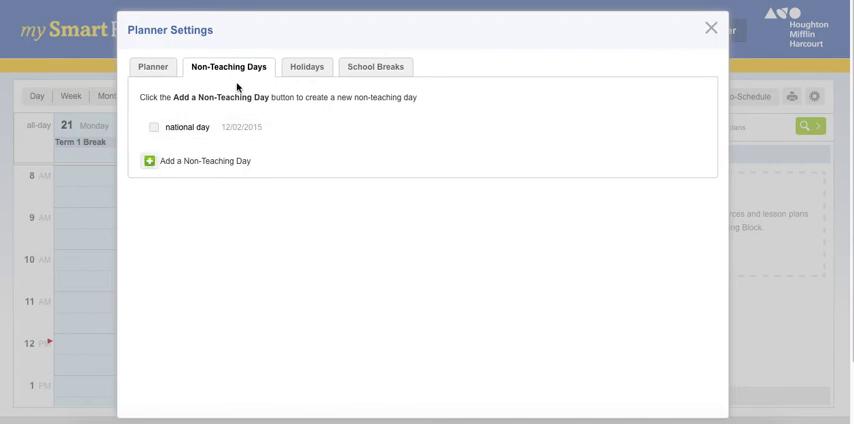
Uncheck Christmas Day so only New Years Day and Memorial Day remain as holidays, and save.
{"action": "left_click", "coordinate": [306, 68]}
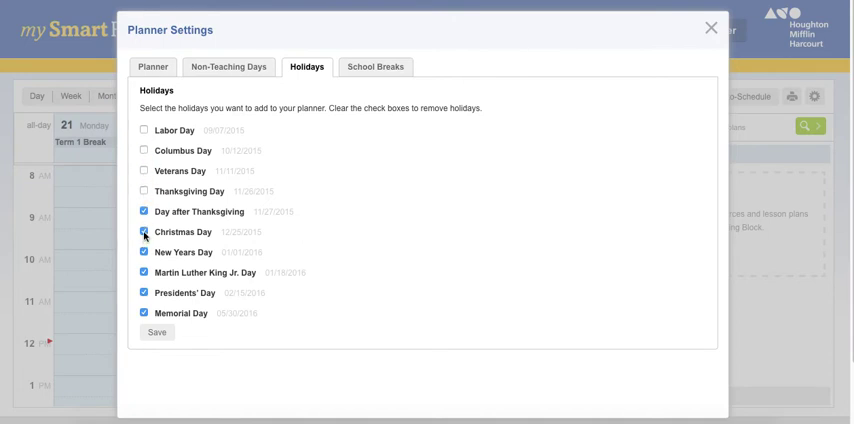
{"action": "left_click", "coordinate": [144, 232]}
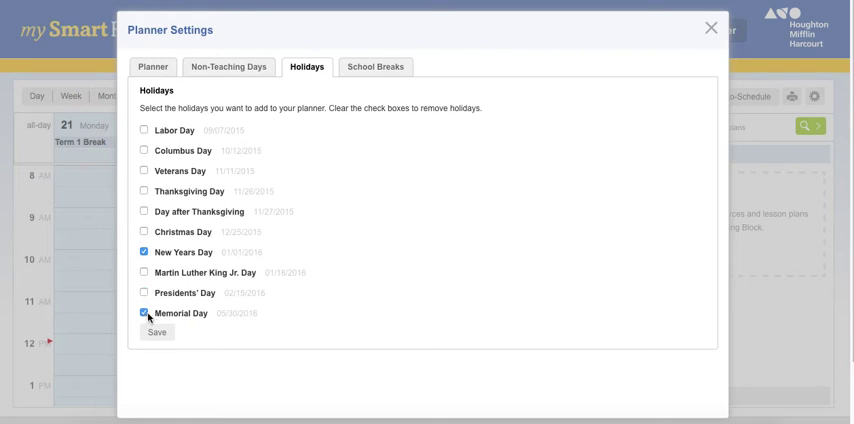
{"action": "left_click", "coordinate": [156, 332]}
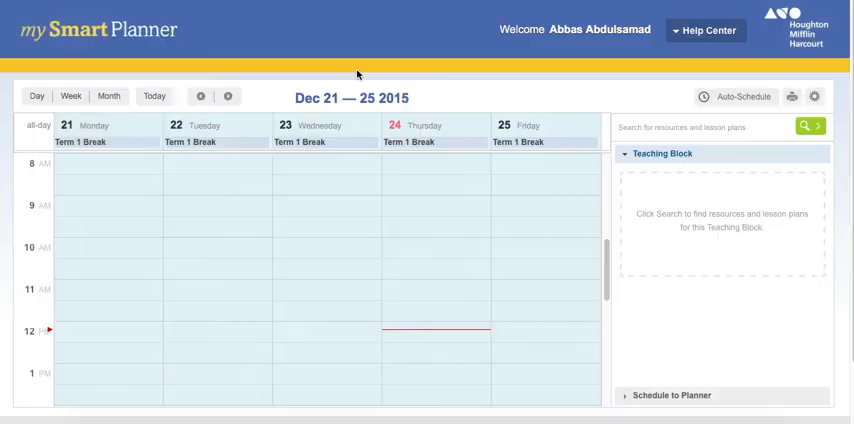
Add a new school break in Planner Settings and name it Spring Break.
{"action": "left_click", "coordinate": [814, 96]}
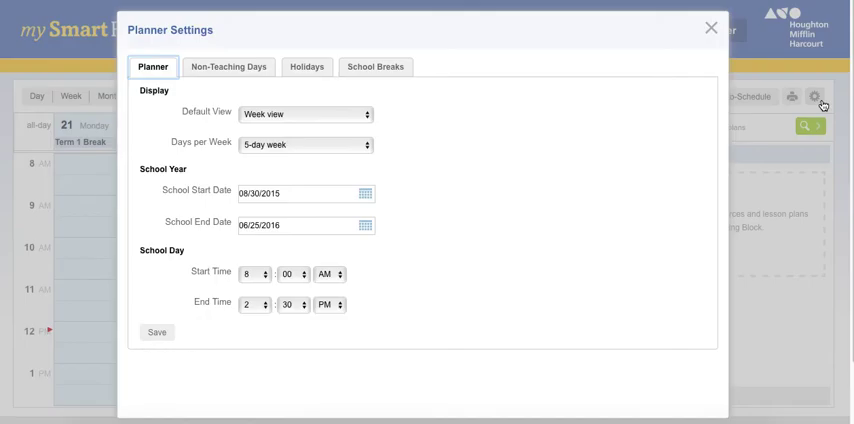
{"action": "left_click", "coordinate": [376, 66]}
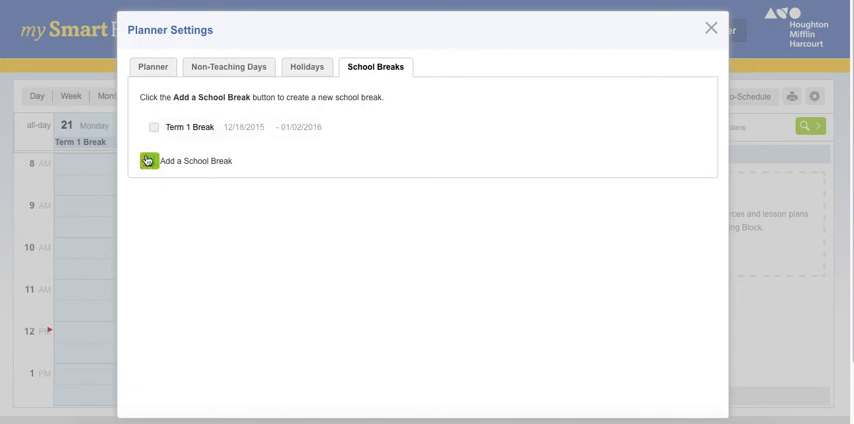
{"action": "left_click", "coordinate": [148, 160]}
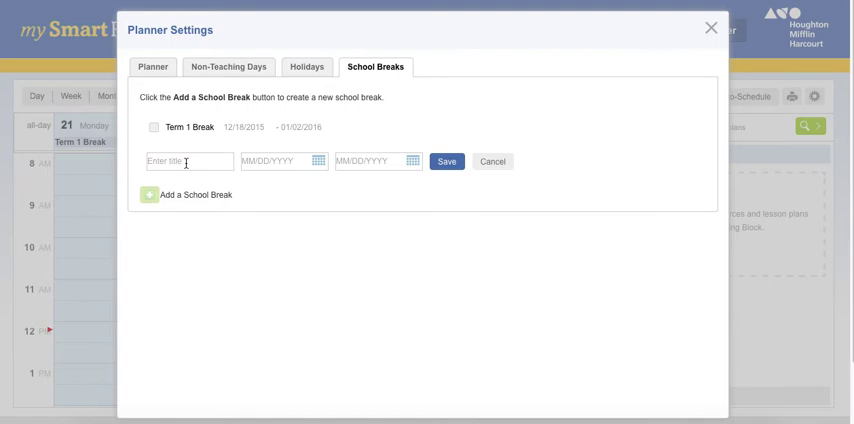
{"action": "scroll", "scroll_direction": "down", "scroll_amount": 3}
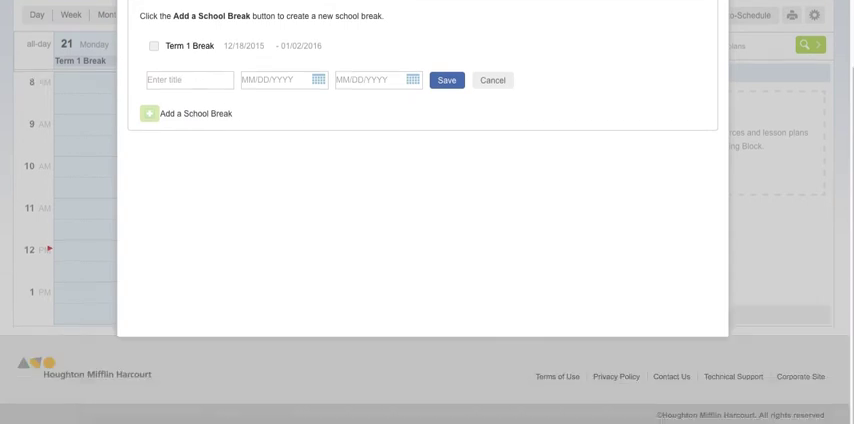
{"action": "type", "text": "S"}
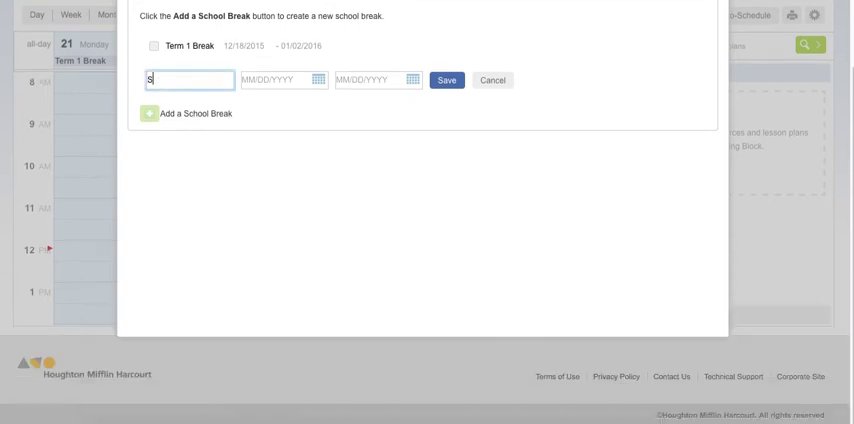
{"action": "type", "text": "Spring Break"}
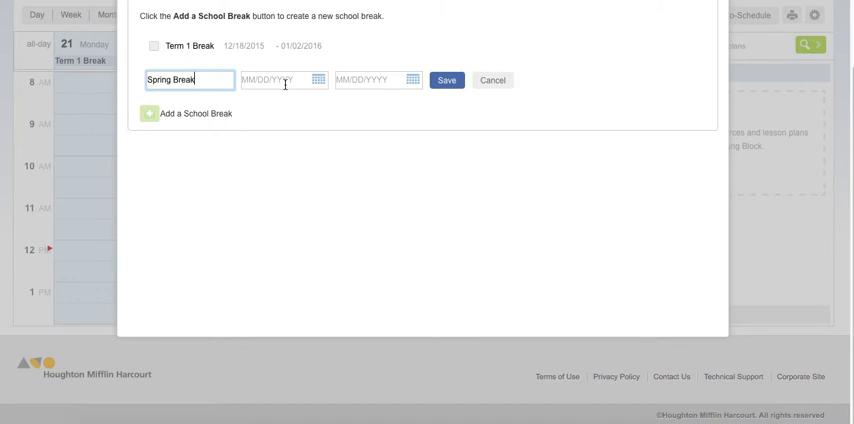
Begin the Spring Break start date as 03/2016 and set the end date to 04/11/2016.
{"action": "left_click", "coordinate": [284, 80]}
{"action": "type", "text": "29"}
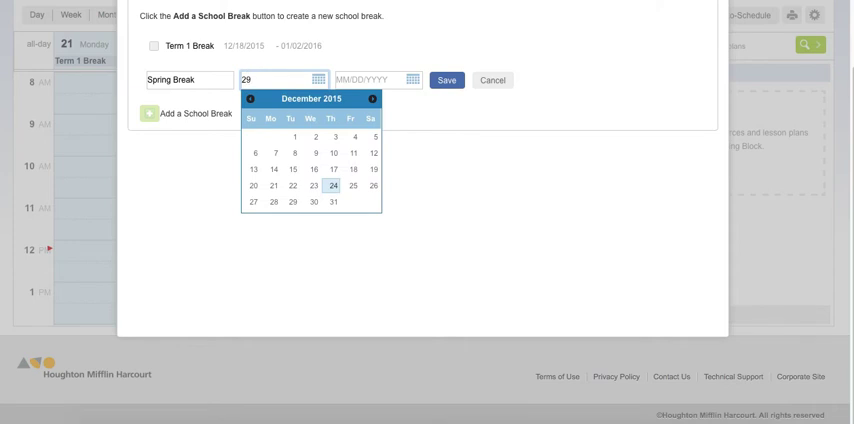
{"action": "type", "text": "03"}
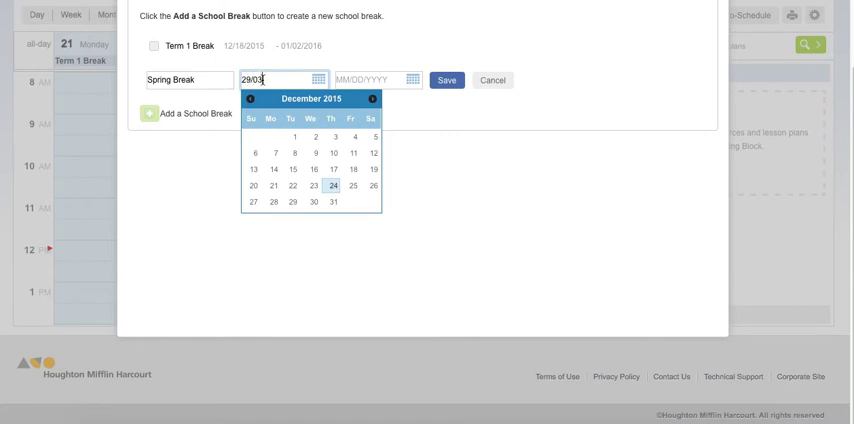
{"action": "type", "text": "2016"}
{"action": "left_click", "coordinate": [378, 80]}
{"action": "type", "text": "11/04/201"}
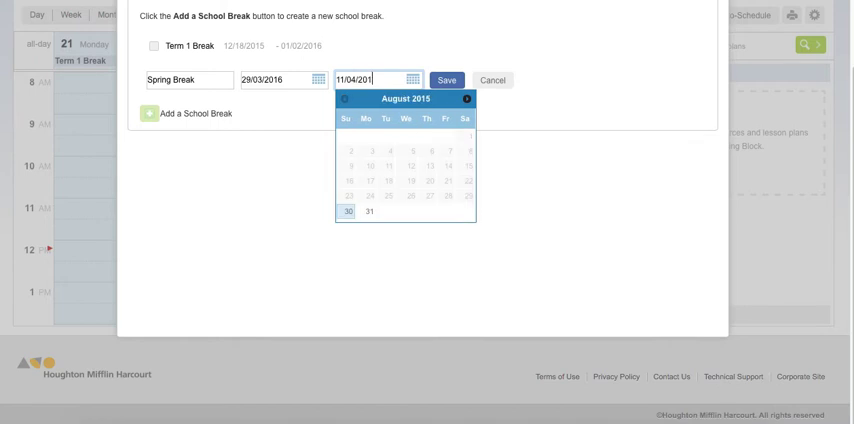
{"action": "left_click", "coordinate": [448, 80]}
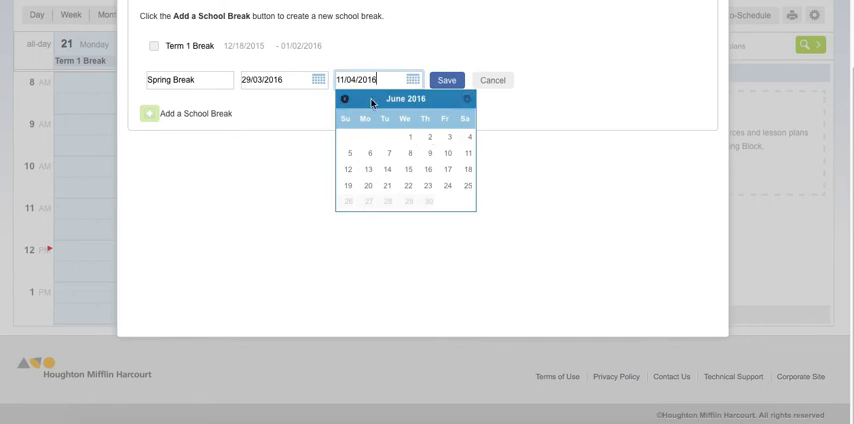
{"action": "left_click", "coordinate": [466, 168]}
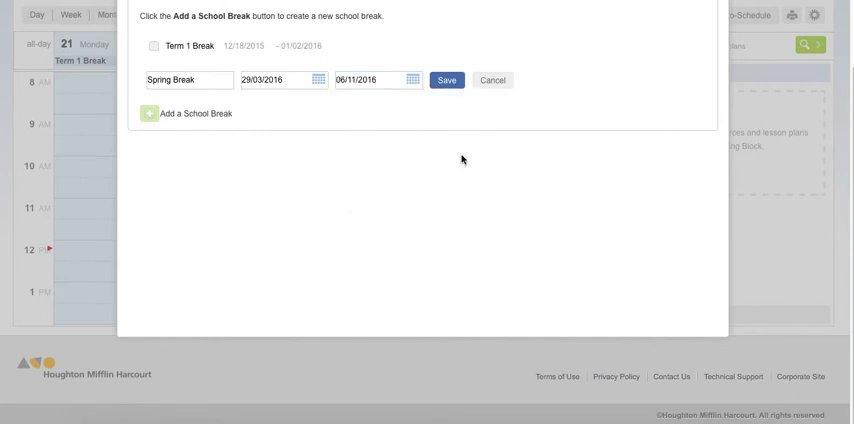
{"action": "left_click", "coordinate": [378, 80]}
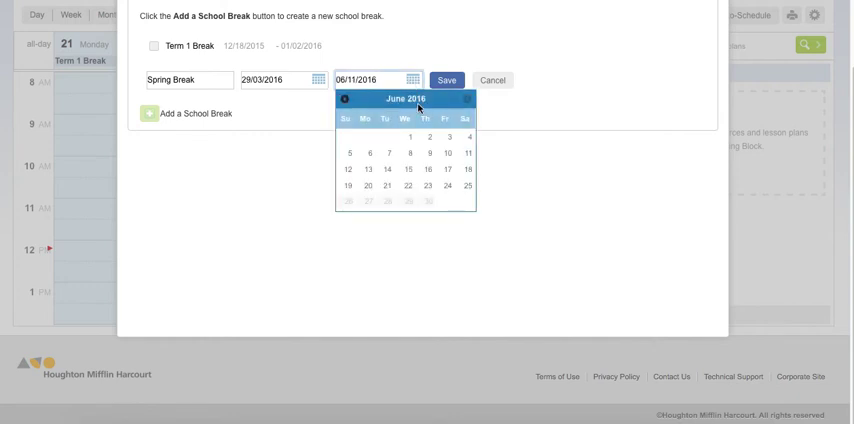
{"action": "left_click", "coordinate": [344, 100]}
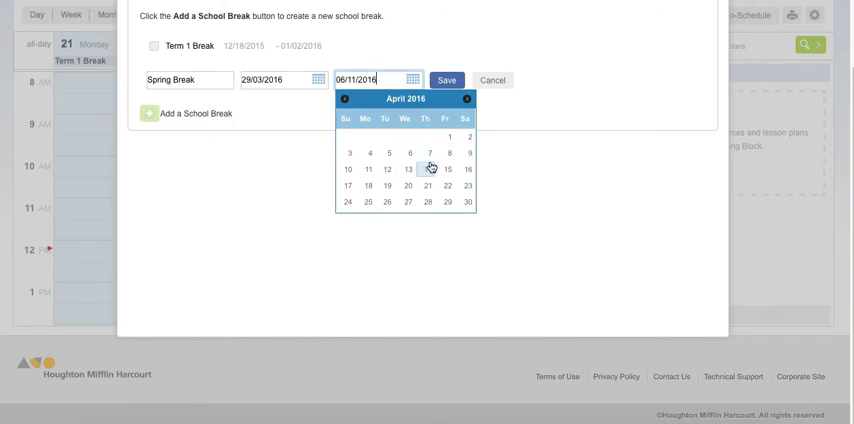
{"action": "left_click", "coordinate": [428, 168]}
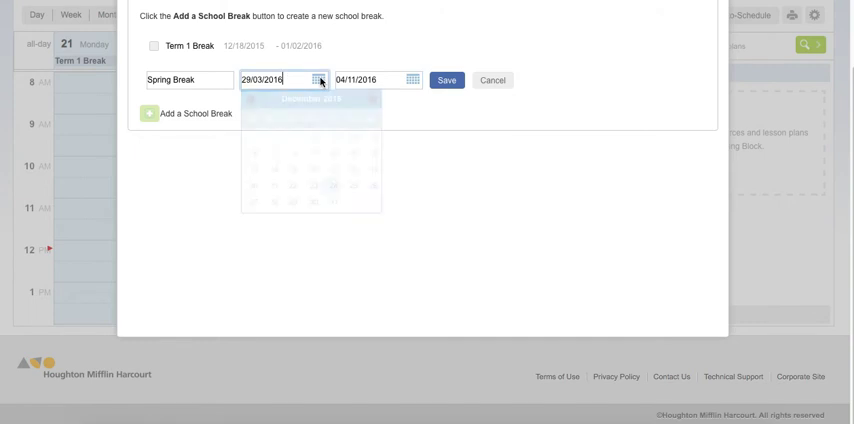
Set the Spring Break start date to March 29, 2016 via the date picker.
{"action": "left_click", "coordinate": [320, 80]}
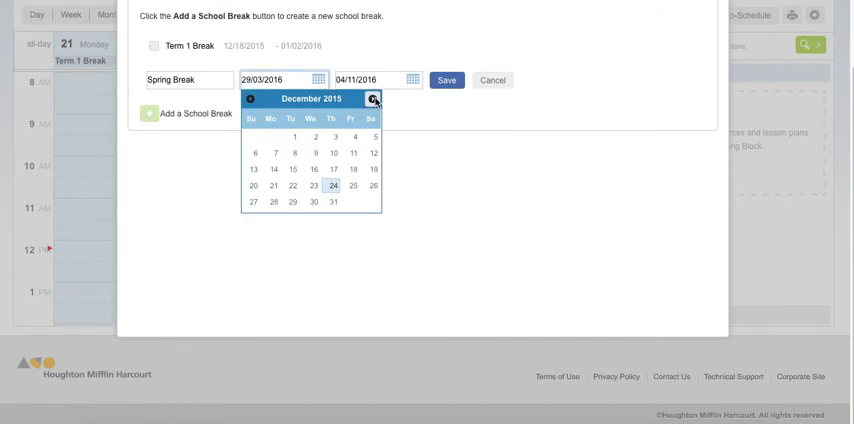
{"action": "left_click", "coordinate": [372, 100]}
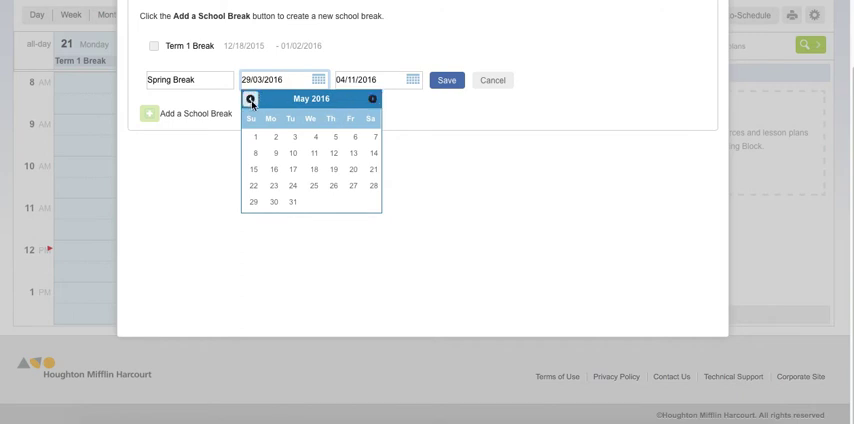
{"action": "left_click", "coordinate": [252, 100]}
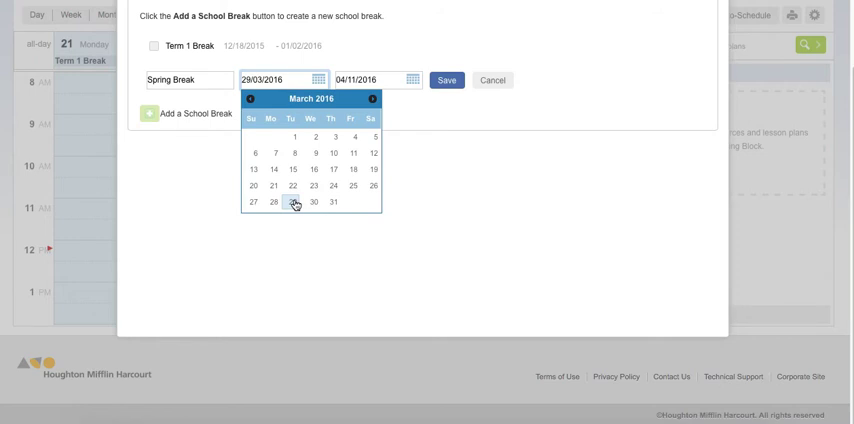
{"action": "left_click", "coordinate": [292, 202]}
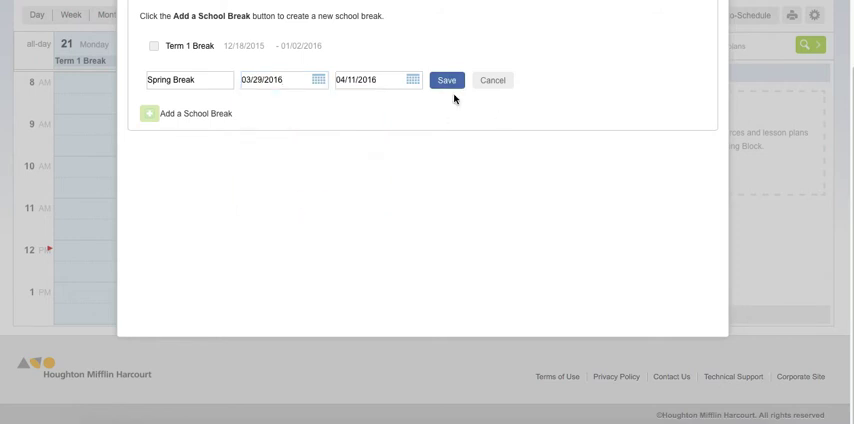
{"action": "left_click", "coordinate": [446, 80]}
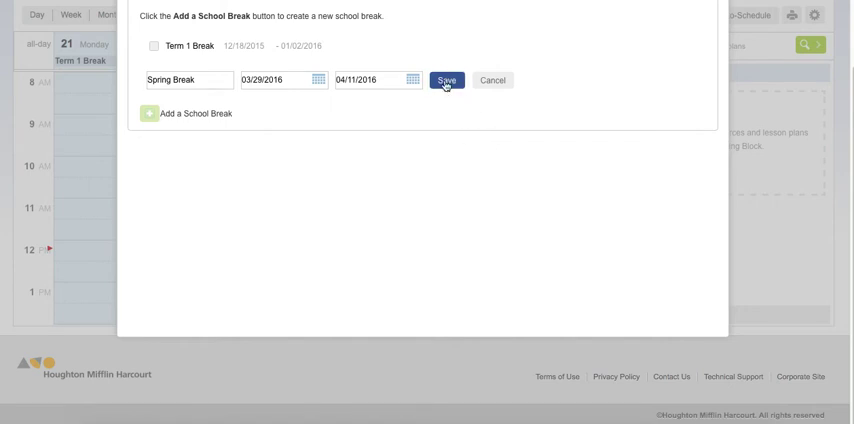
{"action": "mouse_move", "coordinate": [334, 106]}
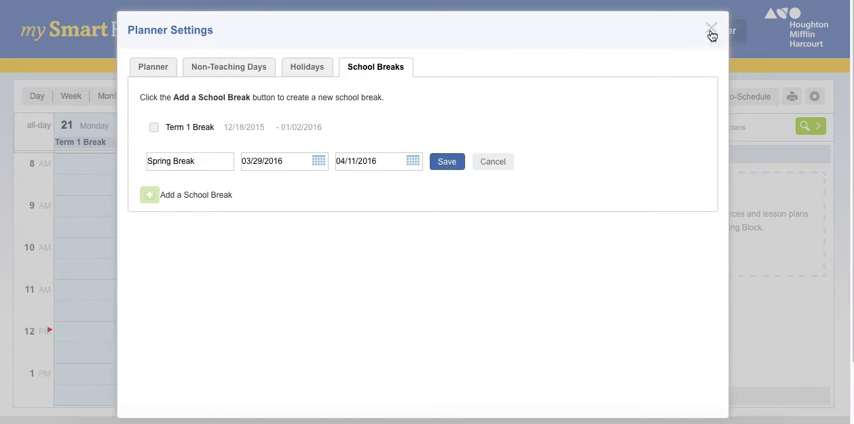
Add a fresh school break in Planner Settings and begin naming it Spring Break.
{"action": "left_click", "coordinate": [152, 68]}
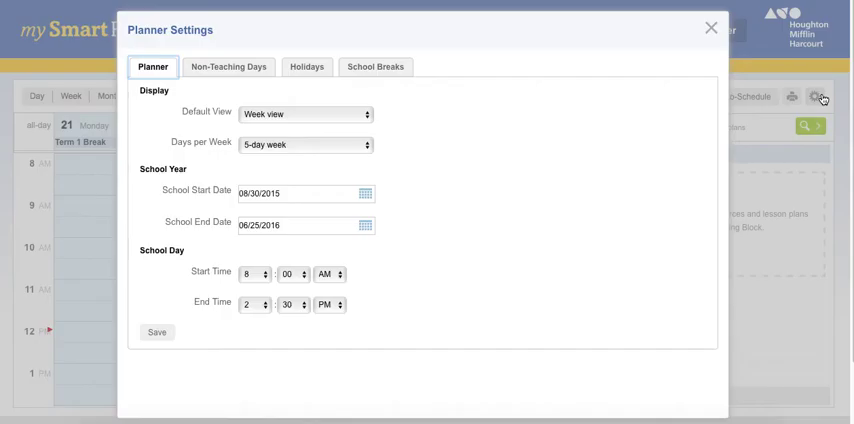
{"action": "left_click", "coordinate": [376, 68]}
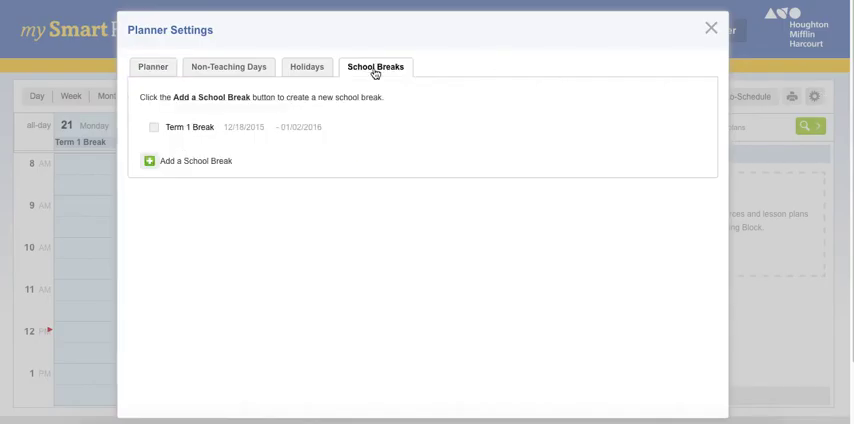
{"action": "left_click", "coordinate": [188, 160]}
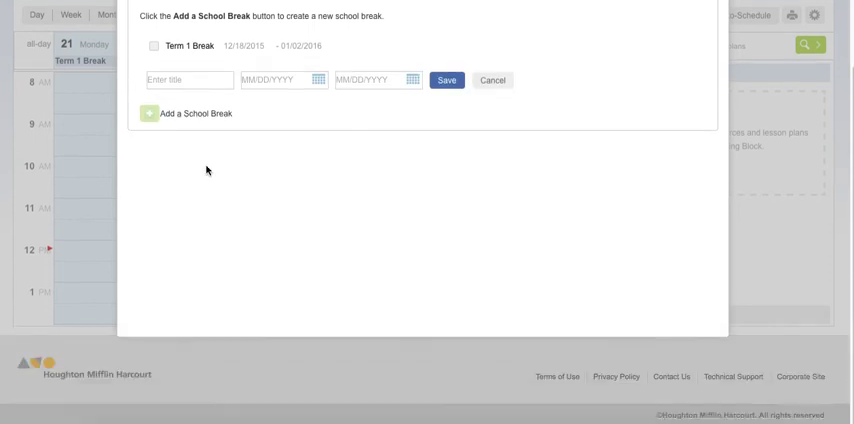
{"action": "type", "text": "Spring Break"}
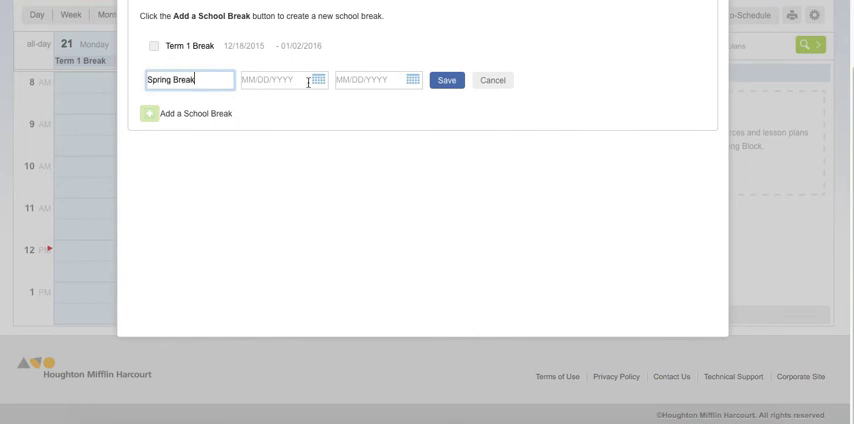
Pick March 29, 2016 as the Spring Break start date and April 11, 2016 as its end date.
{"action": "left_click", "coordinate": [284, 80]}
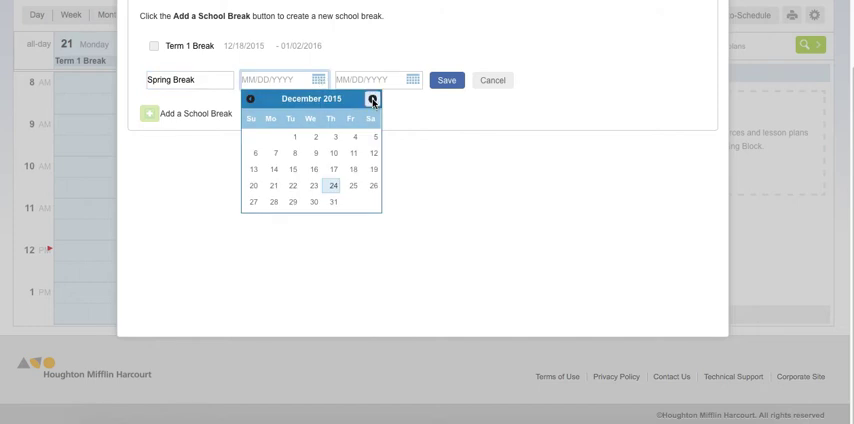
{"action": "left_click", "coordinate": [446, 80]}
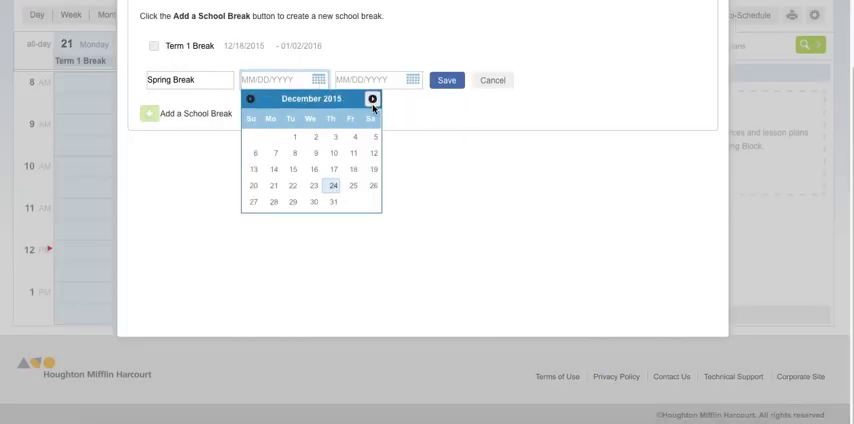
{"action": "left_click", "coordinate": [372, 98]}
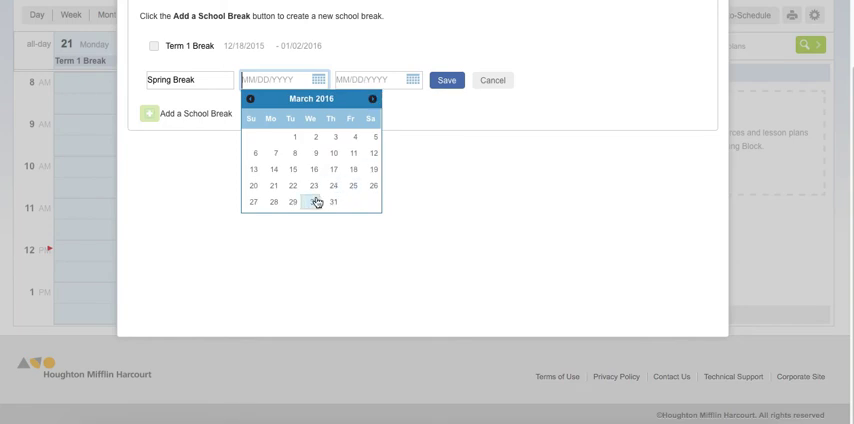
{"action": "left_click", "coordinate": [292, 202]}
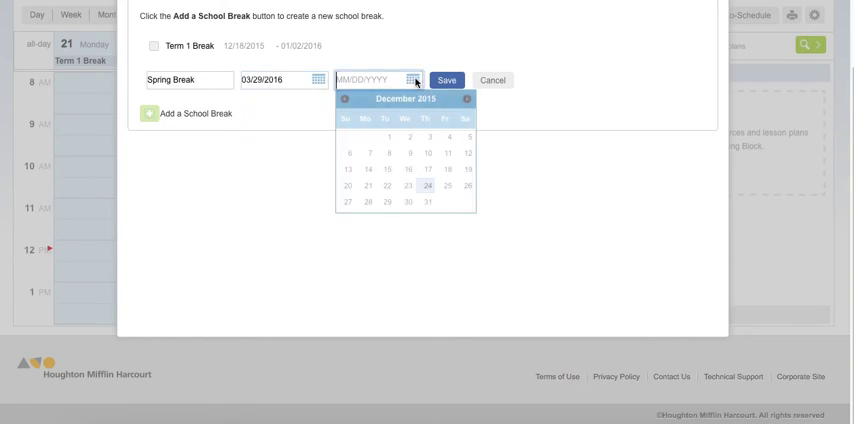
{"action": "left_click", "coordinate": [464, 100]}
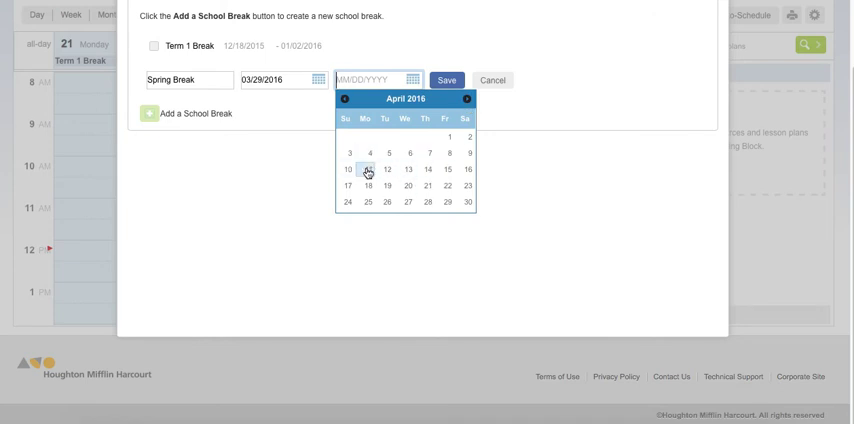
{"action": "left_click", "coordinate": [366, 168]}
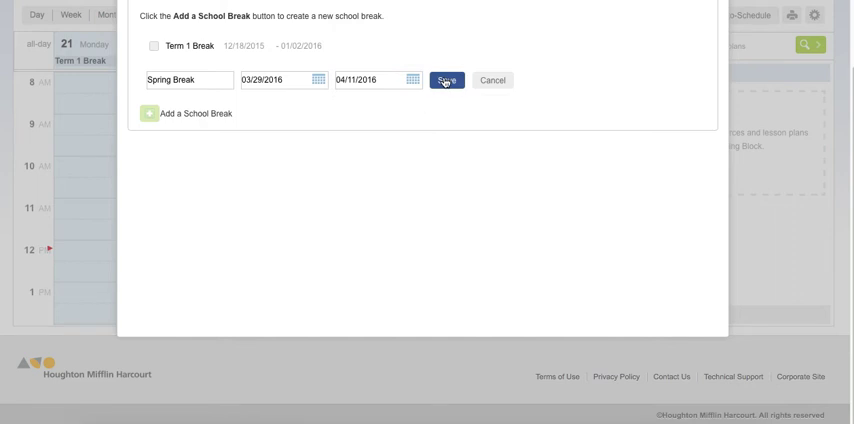
Save Spring Break and accept rescheduling of content during the break.
{"action": "left_click", "coordinate": [444, 80]}
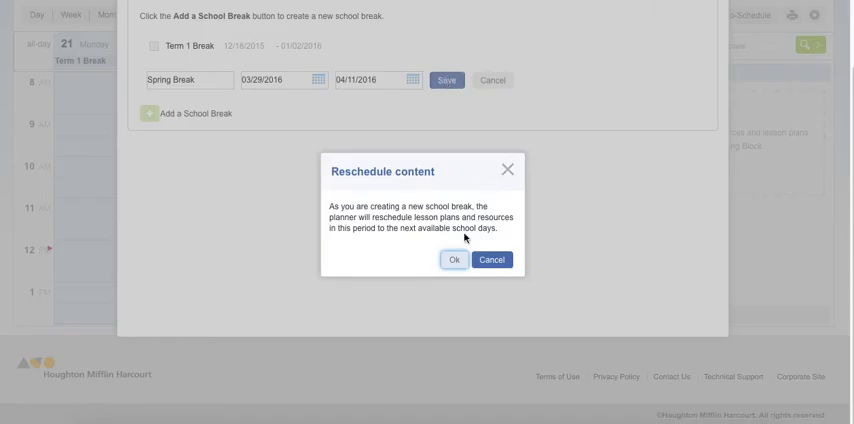
{"action": "left_click", "coordinate": [452, 260]}
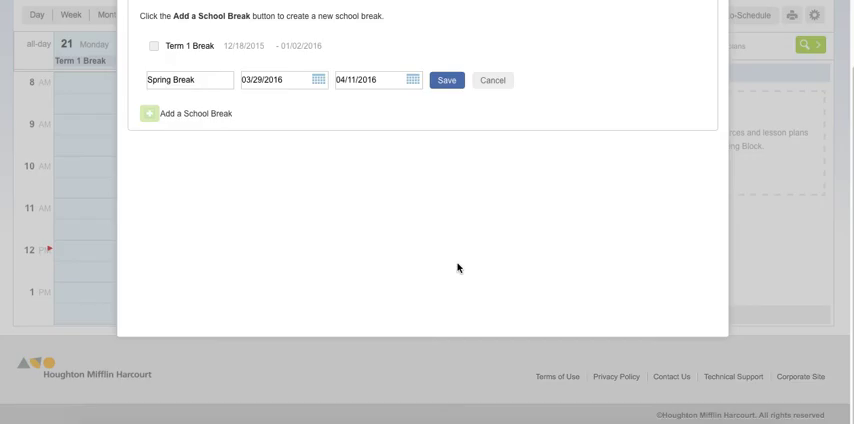
{"action": "left_click", "coordinate": [446, 80]}
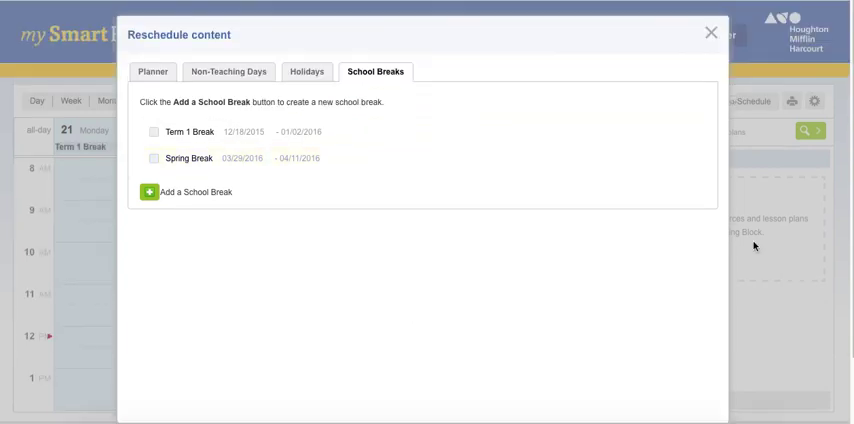
Close Planner Settings and navigate the weekly calendar to Jan 4–8, 2016.
{"action": "left_click", "coordinate": [712, 32]}
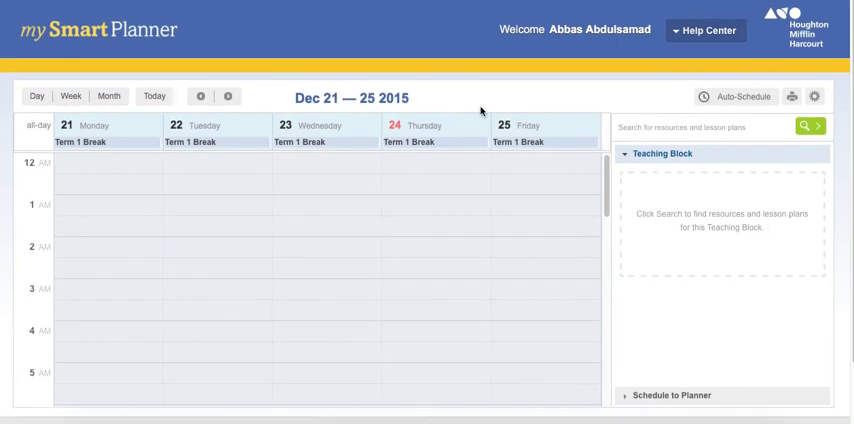
{"action": "left_click", "coordinate": [228, 96]}
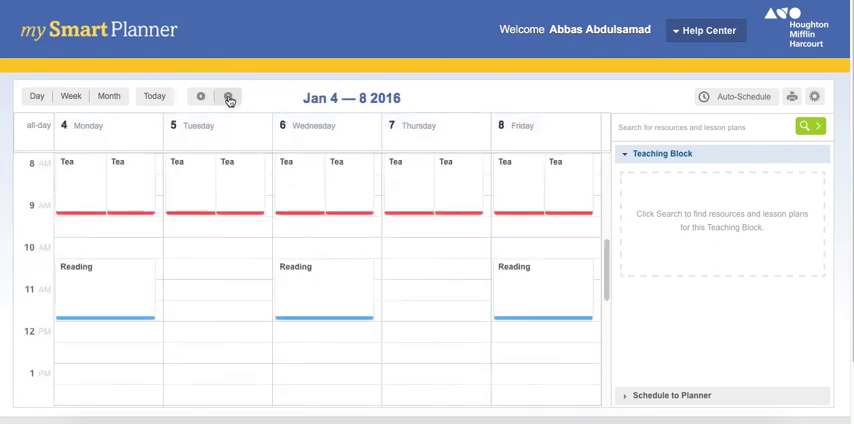
{"action": "left_click", "coordinate": [200, 96]}
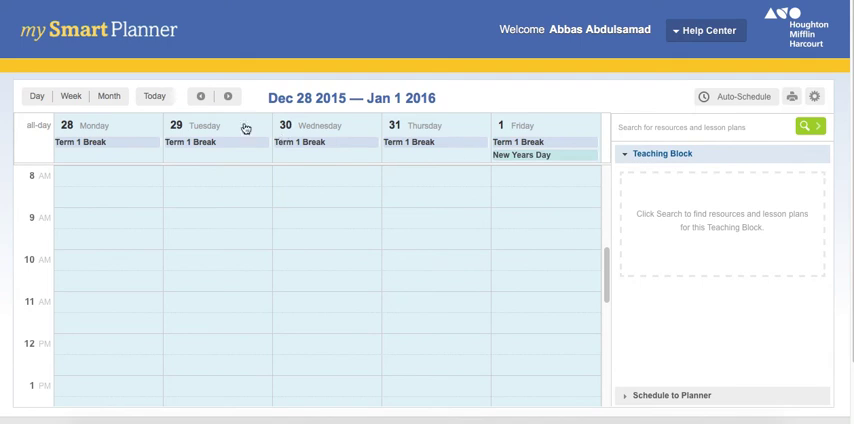
{"action": "left_click", "coordinate": [228, 96]}
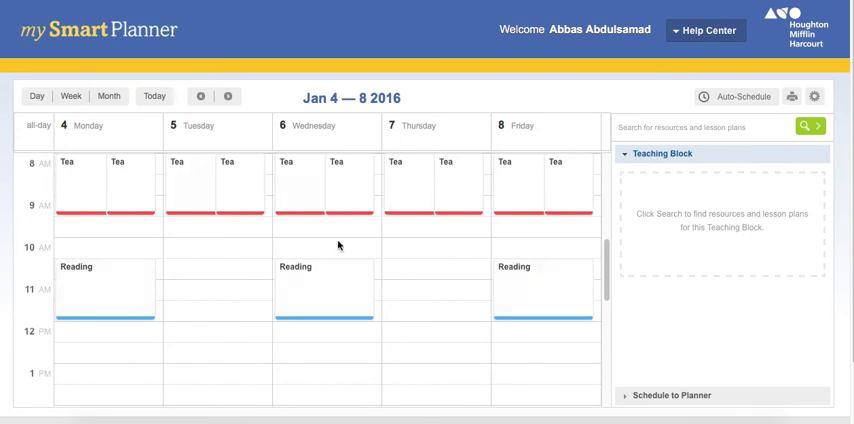
{"action": "mouse_move", "coordinate": [406, 294]}
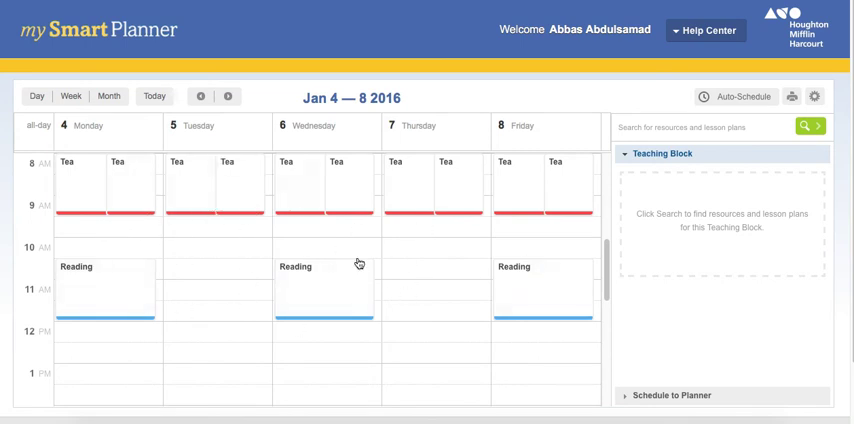
{"action": "mouse_move", "coordinate": [406, 258]}
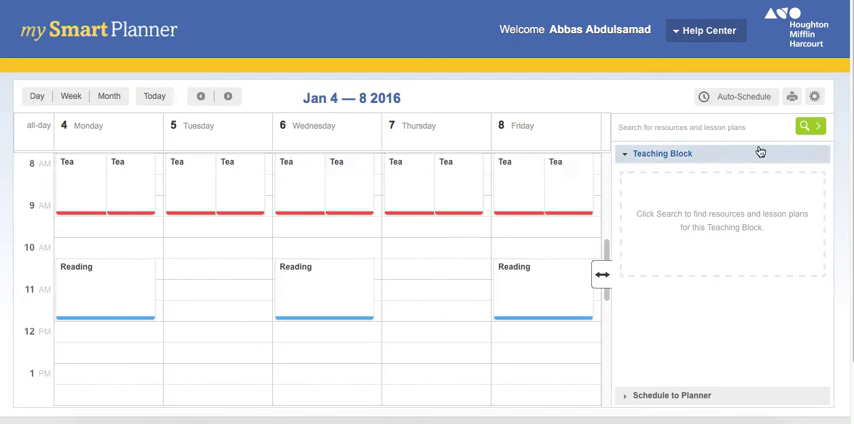
{"action": "mouse_move", "coordinate": [664, 156]}
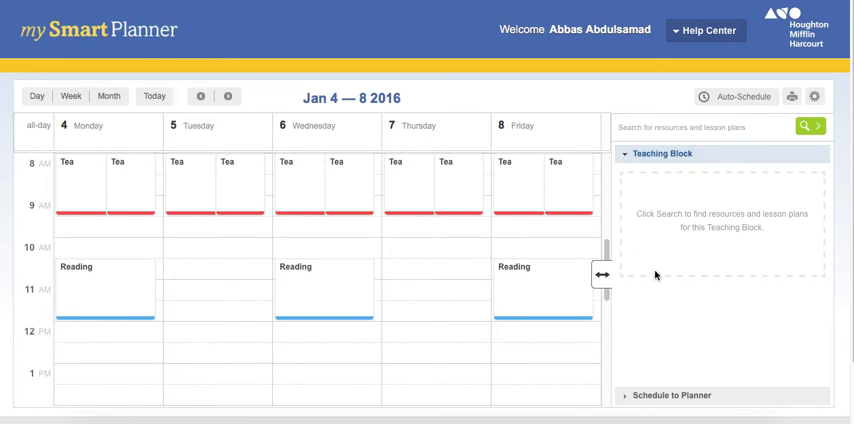
Schedule the default HMH lesson plan set NA Journeys Grade 6 into the Reading block and continue.
{"action": "scroll", "scroll_direction": "down", "scroll_amount": 3}
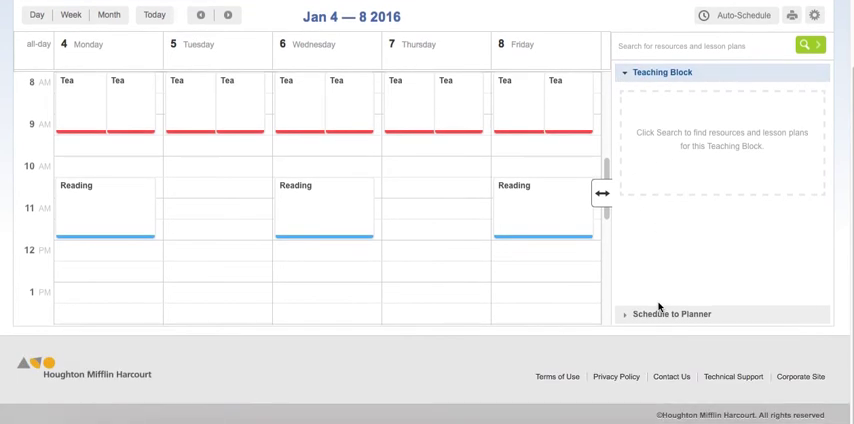
{"action": "left_click", "coordinate": [740, 16]}
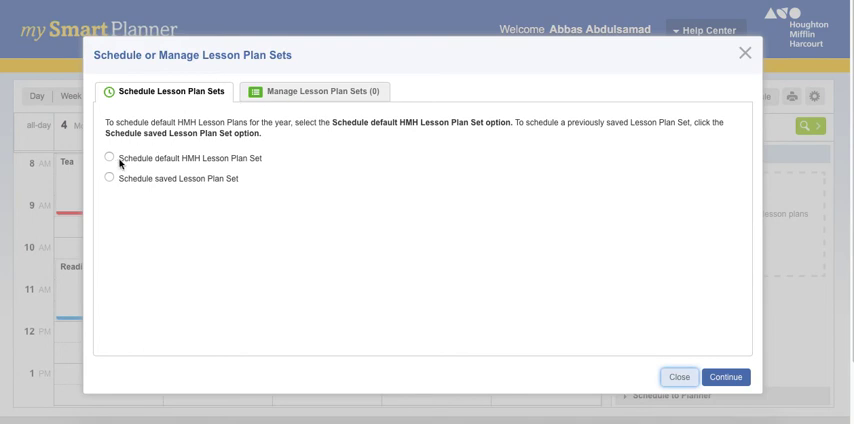
{"action": "left_click", "coordinate": [108, 156]}
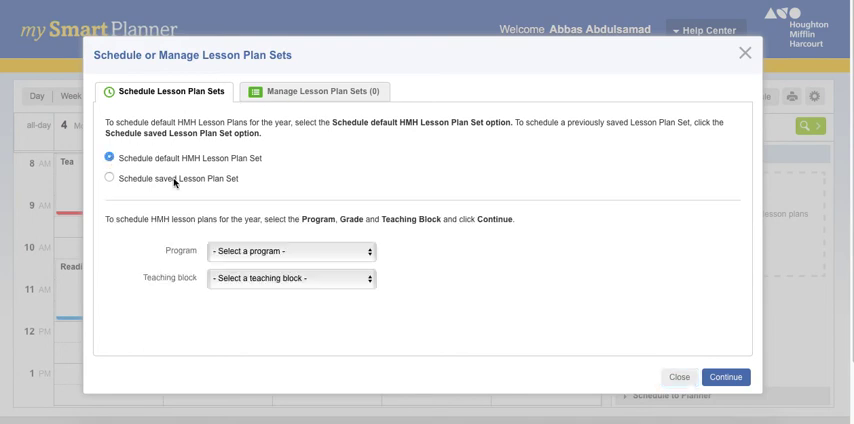
{"action": "left_click", "coordinate": [290, 250]}
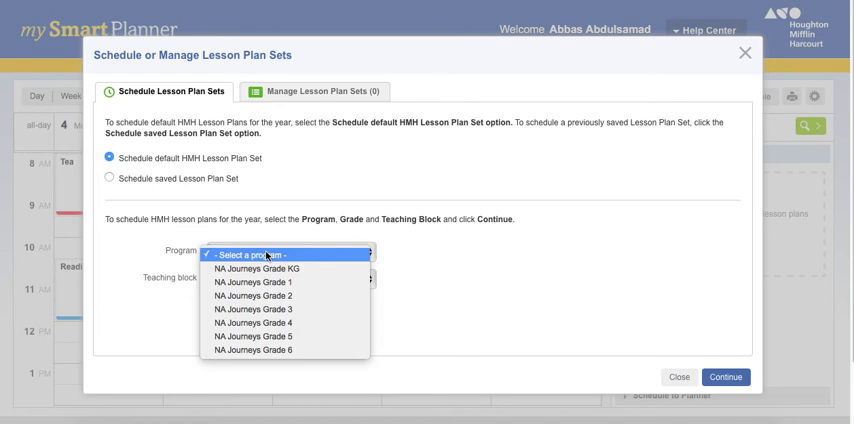
{"action": "mouse_move", "coordinate": [284, 296]}
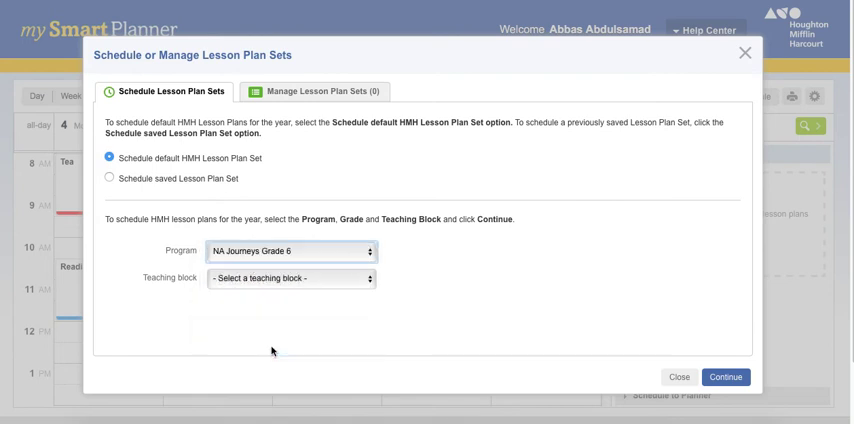
{"action": "left_click", "coordinate": [290, 278]}
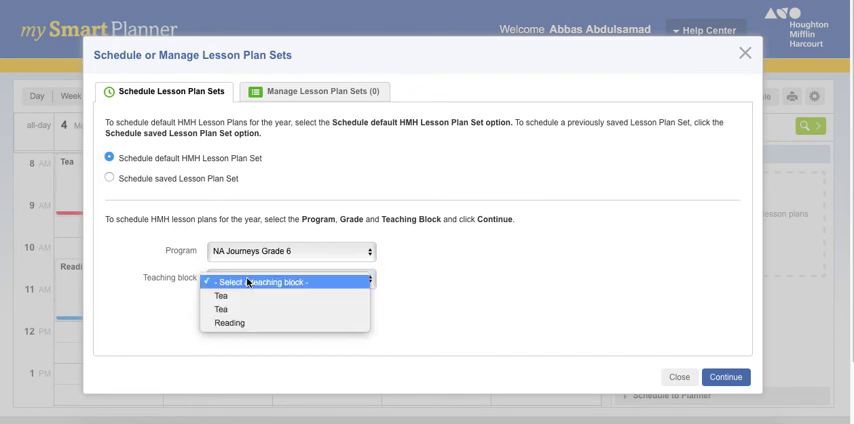
{"action": "left_click", "coordinate": [230, 324]}
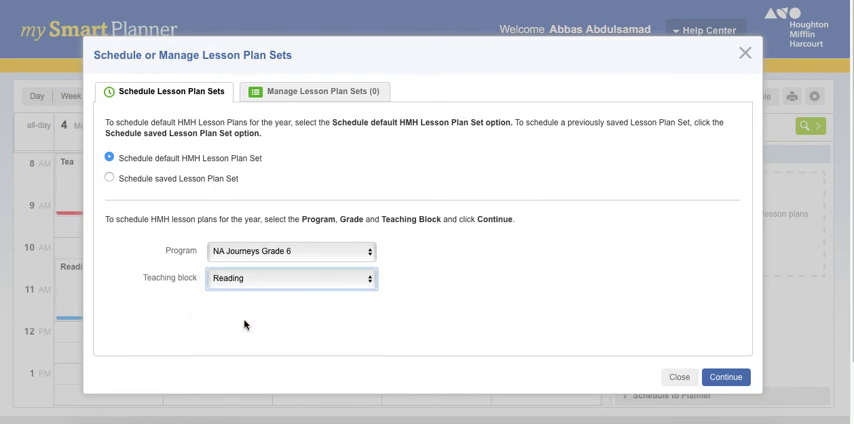
{"action": "left_click", "coordinate": [726, 376]}
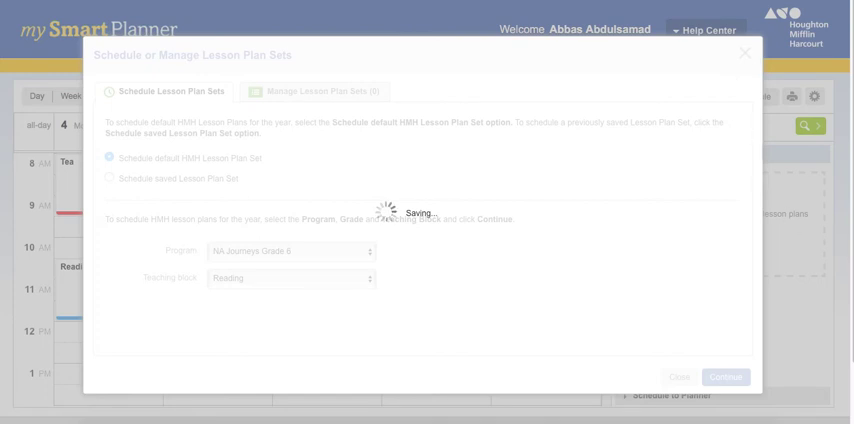
{"action": "left_click", "coordinate": [724, 376]}
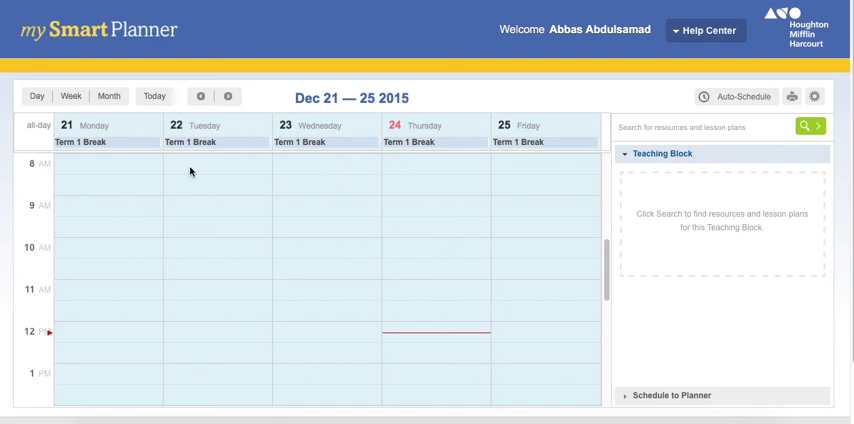
{"action": "mouse_move", "coordinate": [196, 164]}
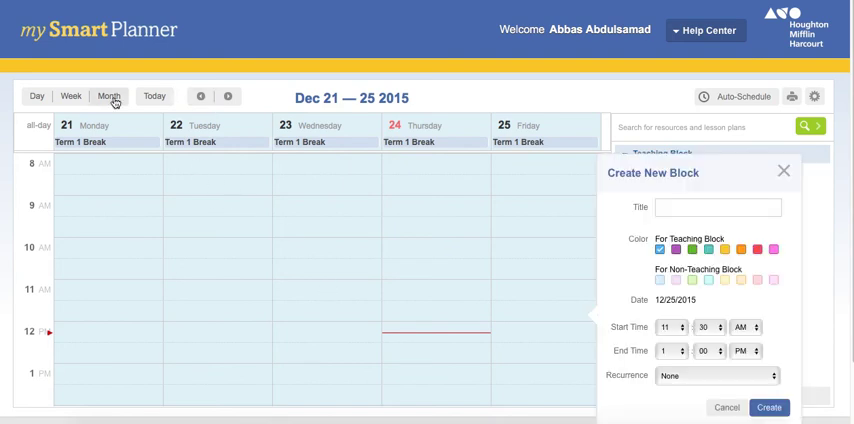
Create a new block titled Grammar with a purple teaching colour.
{"action": "left_click", "coordinate": [228, 96]}
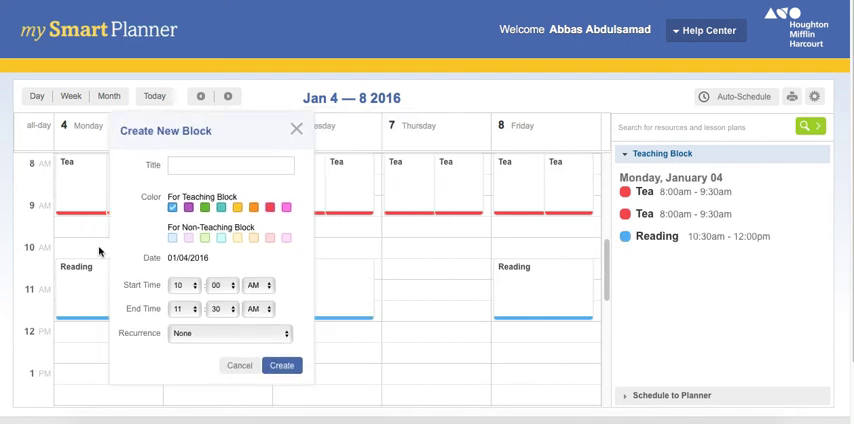
{"action": "mouse_move", "coordinate": [398, 348]}
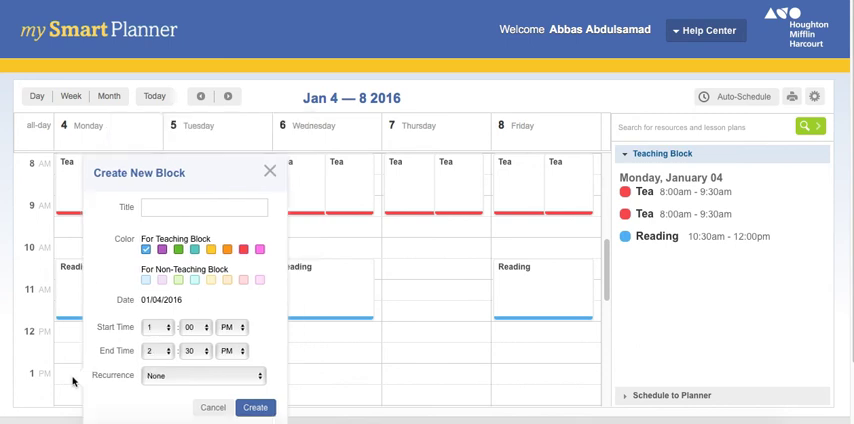
{"action": "left_click", "coordinate": [204, 208]}
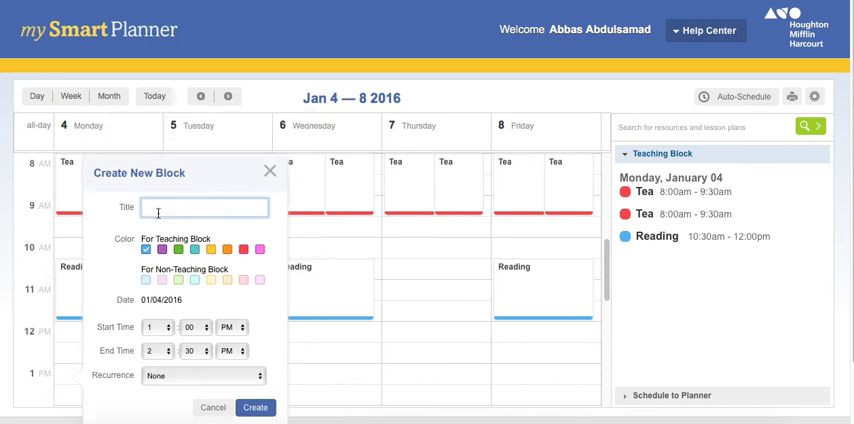
{"action": "type", "text": "Grammar"}
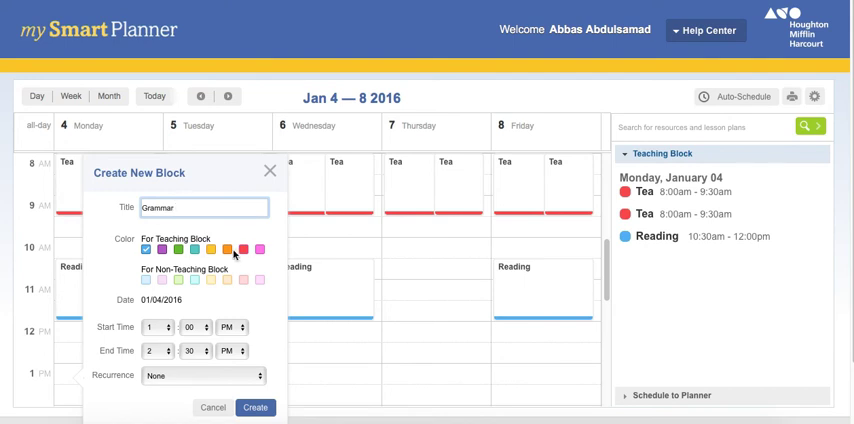
{"action": "left_click", "coordinate": [242, 250]}
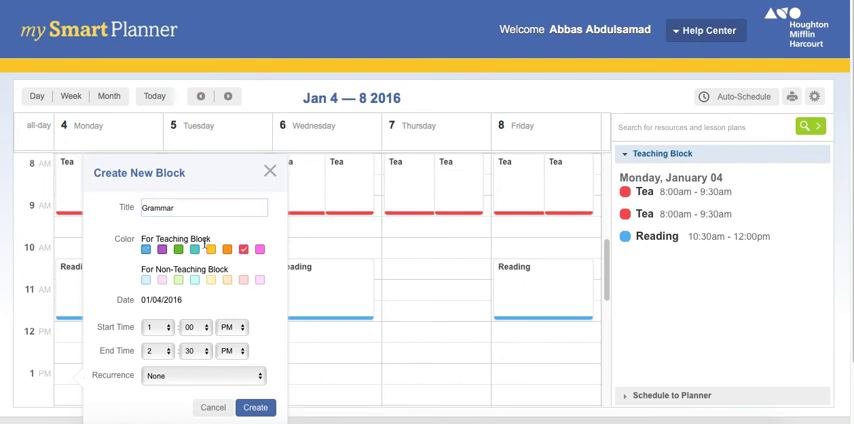
Set Grammar to 1:00–1:45 PM with Custom Mon–Fri recurrence ending on School Year.
{"action": "left_click", "coordinate": [172, 248]}
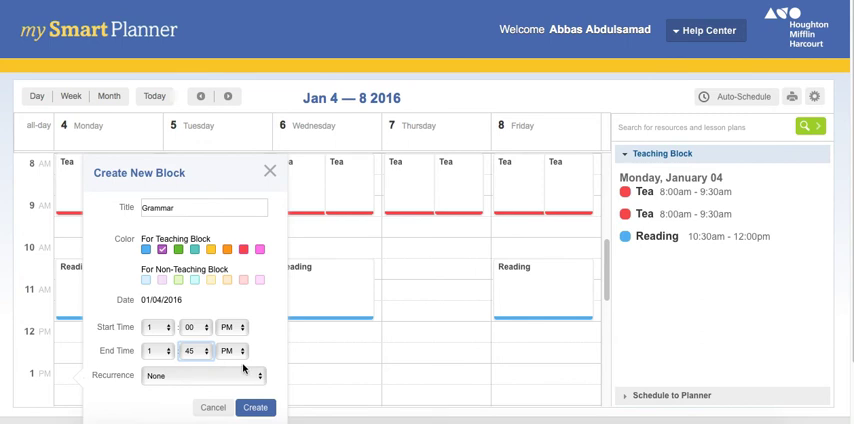
{"action": "left_click", "coordinate": [204, 376]}
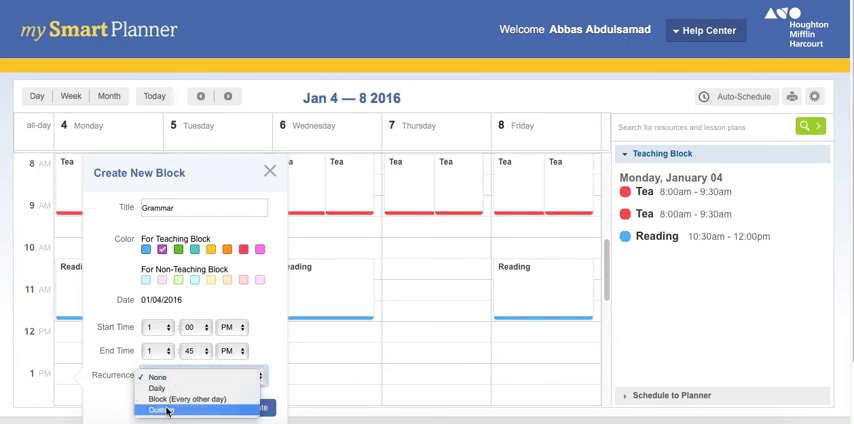
{"action": "left_click", "coordinate": [164, 410]}
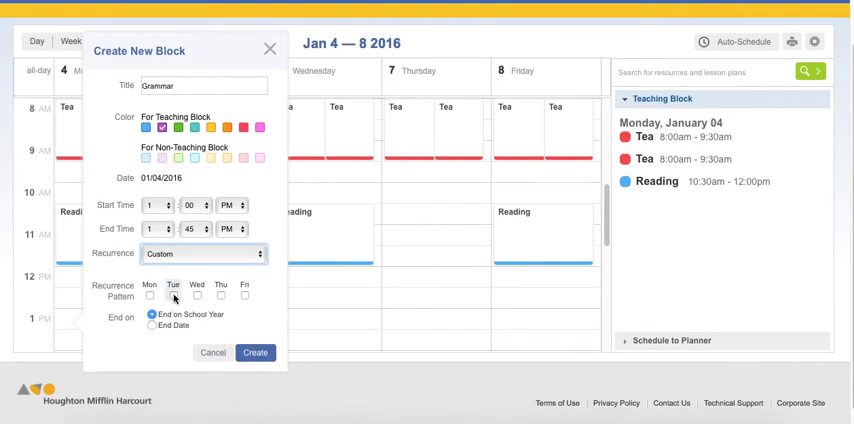
{"action": "left_click", "coordinate": [148, 296]}
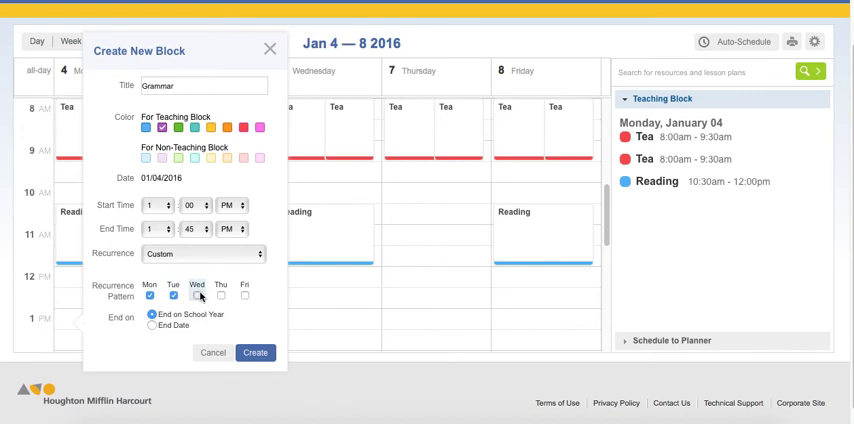
{"action": "left_click", "coordinate": [196, 296]}
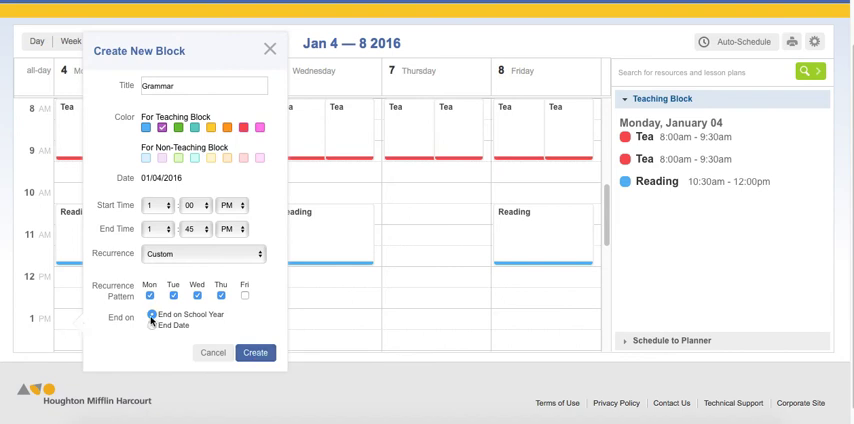
{"action": "left_click", "coordinate": [256, 352]}
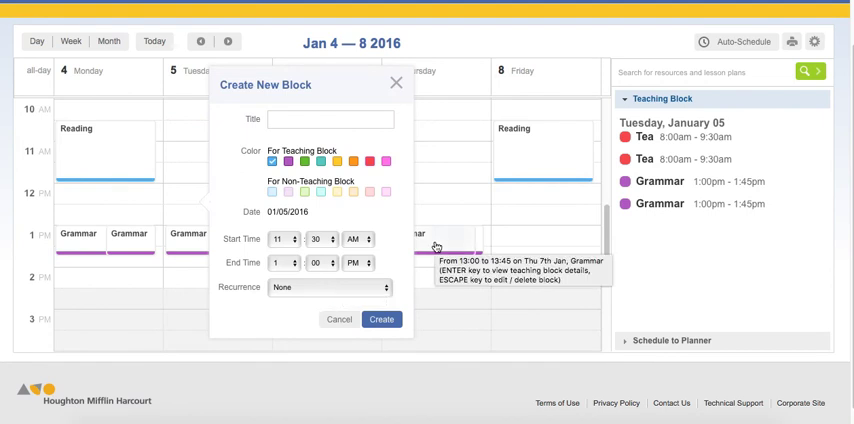
Cancel the empty Create New Block form and page forward to the week of Mar 14–18, 2016.
{"action": "left_click", "coordinate": [396, 84]}
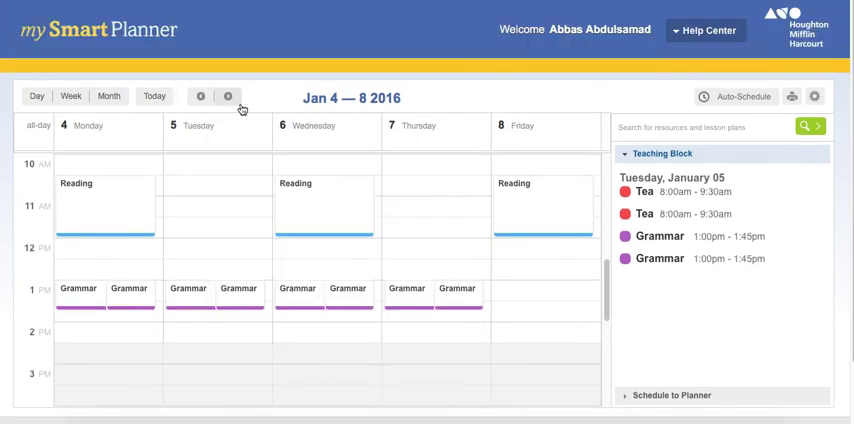
{"action": "left_click", "coordinate": [228, 96]}
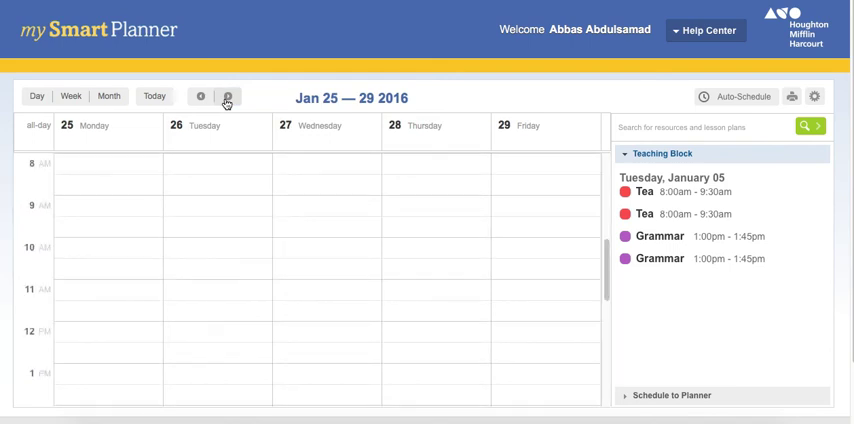
{"action": "left_click", "coordinate": [228, 96]}
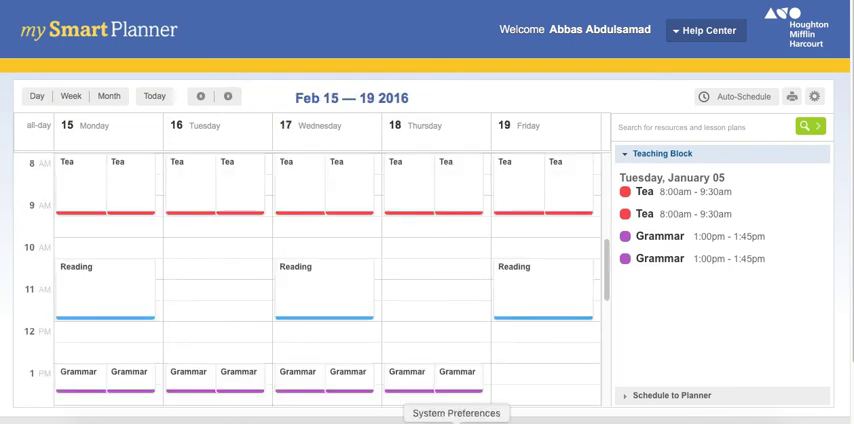
{"action": "left_click", "coordinate": [228, 96]}
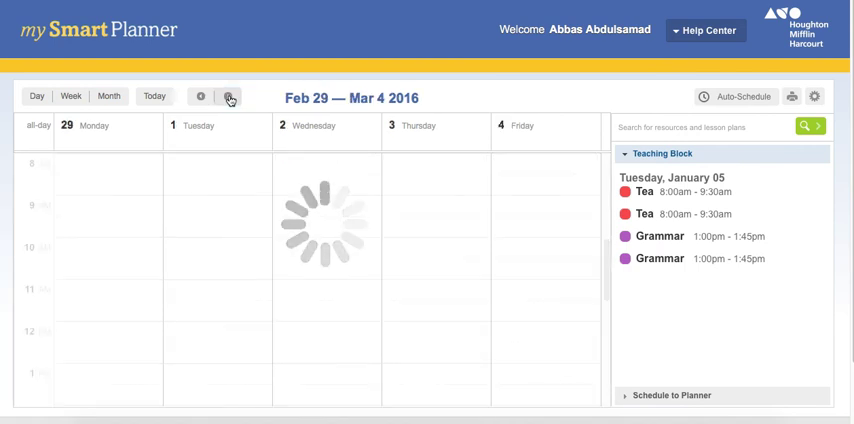
{"action": "left_click", "coordinate": [228, 96]}
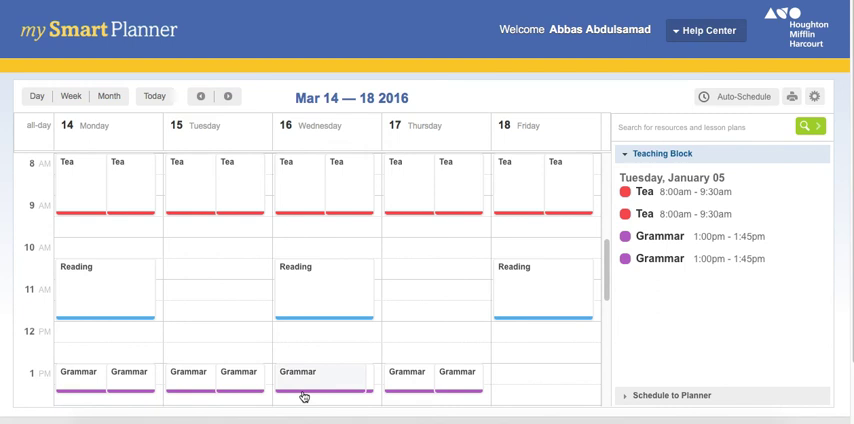
{"action": "mouse_move", "coordinate": [304, 390]}
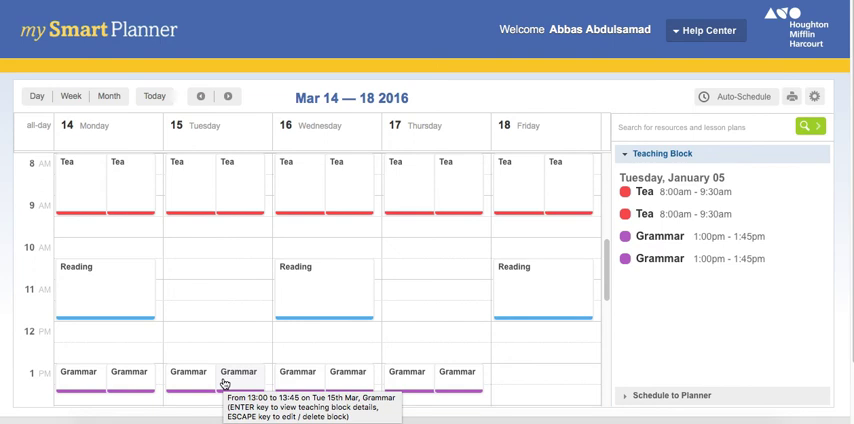
{"action": "mouse_move", "coordinate": [214, 348]}
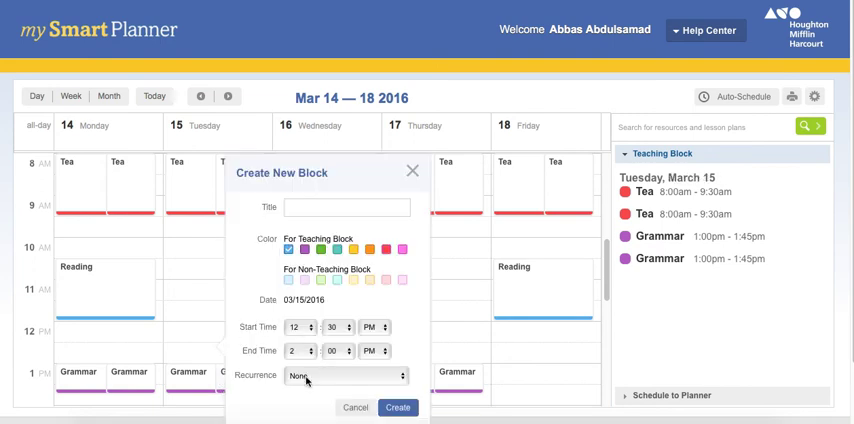
{"action": "left_click", "coordinate": [344, 376]}
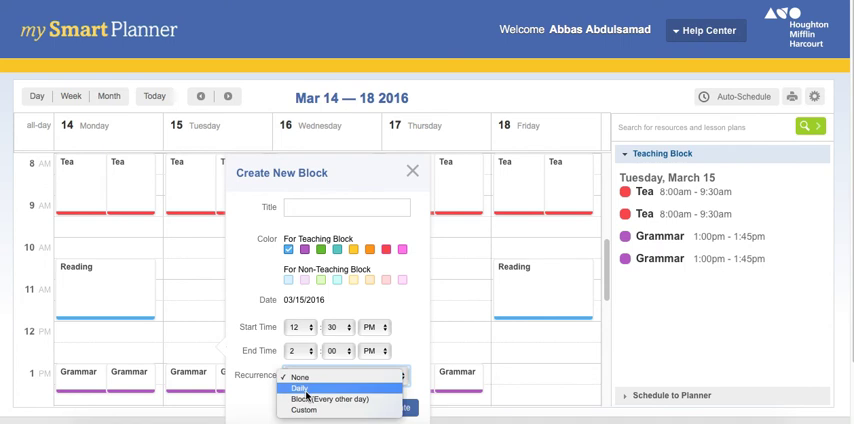
{"action": "left_click", "coordinate": [302, 410]}
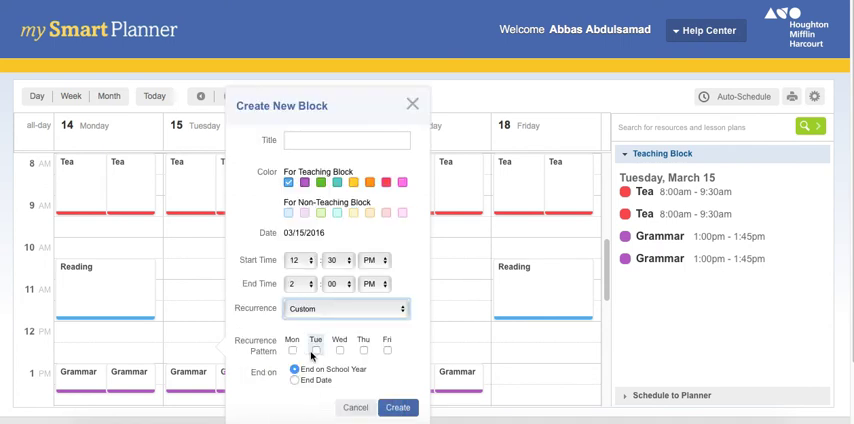
{"action": "left_click", "coordinate": [292, 350]}
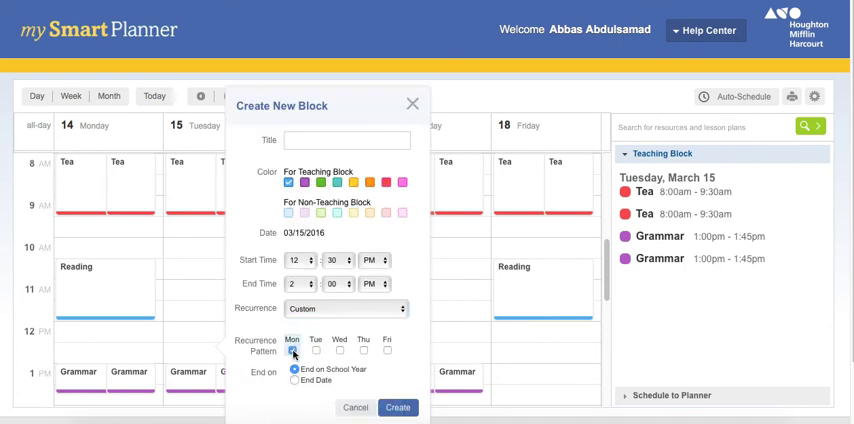
{"action": "left_click", "coordinate": [290, 348]}
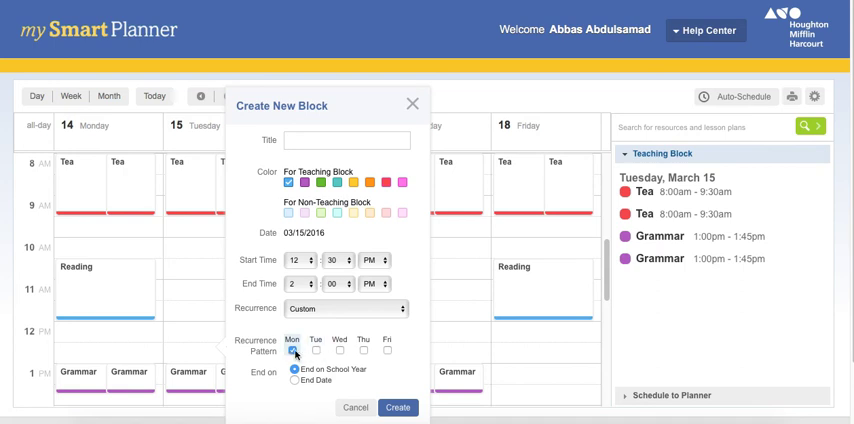
{"action": "left_click", "coordinate": [292, 350]}
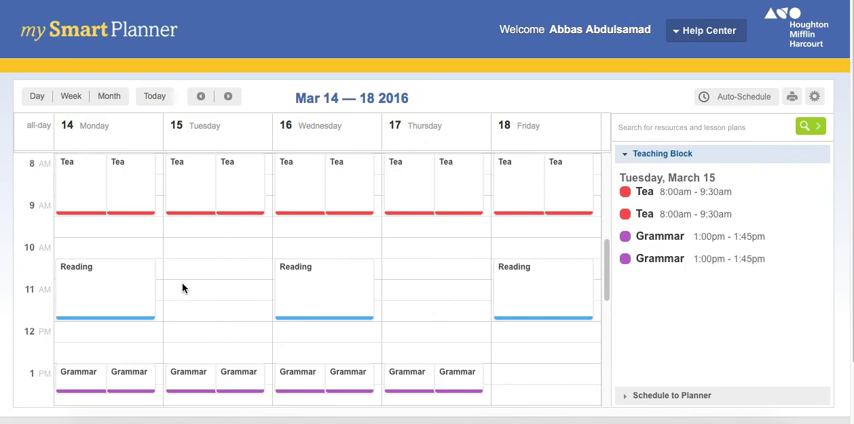
{"action": "mouse_move", "coordinate": [88, 246]}
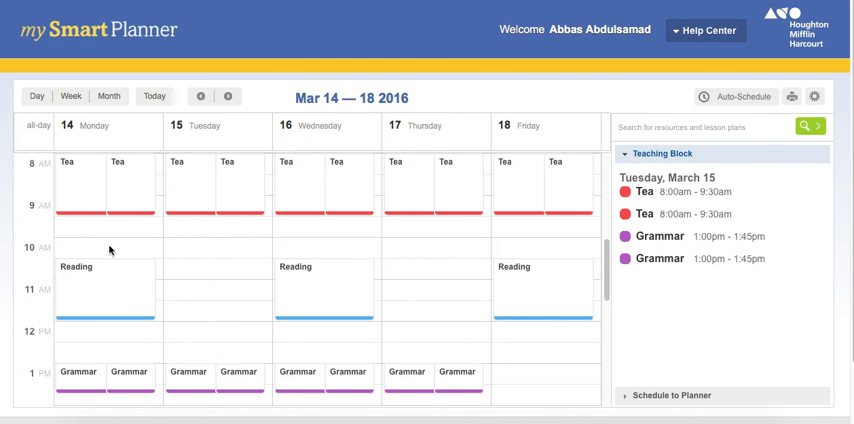
Create a Vocabulary block on Monday, March 14, 10:00–11:45 AM, repeating on Mondays only, and save it.
{"action": "left_click", "coordinate": [90, 250]}
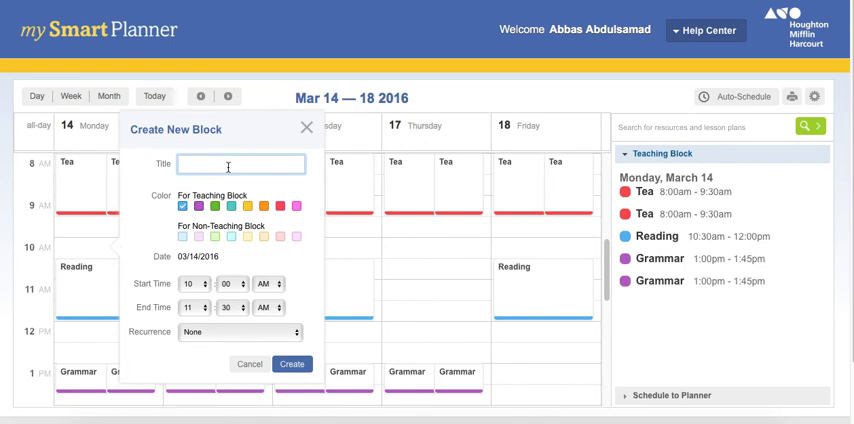
{"action": "type", "text": "Vocabulary"}
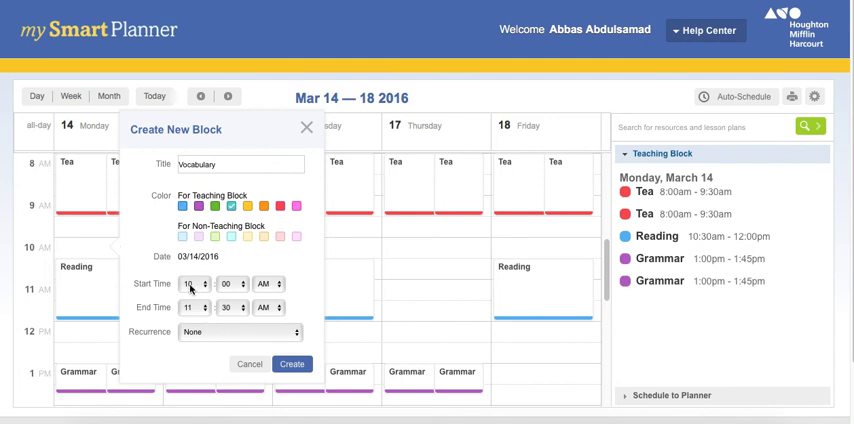
{"action": "left_click", "coordinate": [188, 284]}
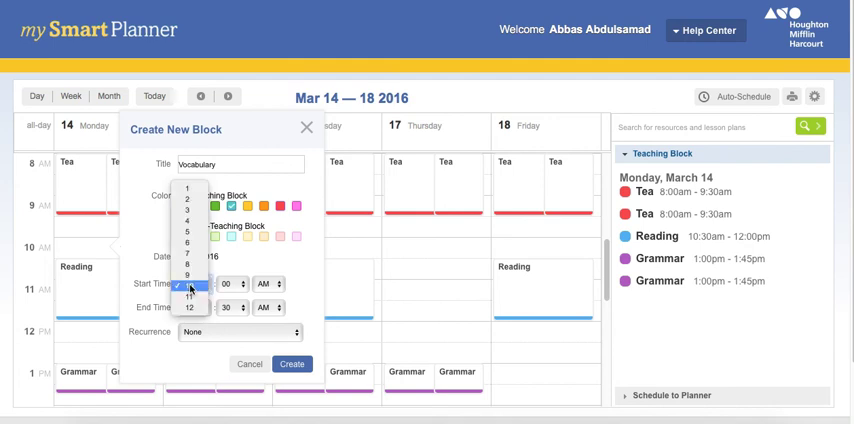
{"action": "left_click", "coordinate": [190, 276]}
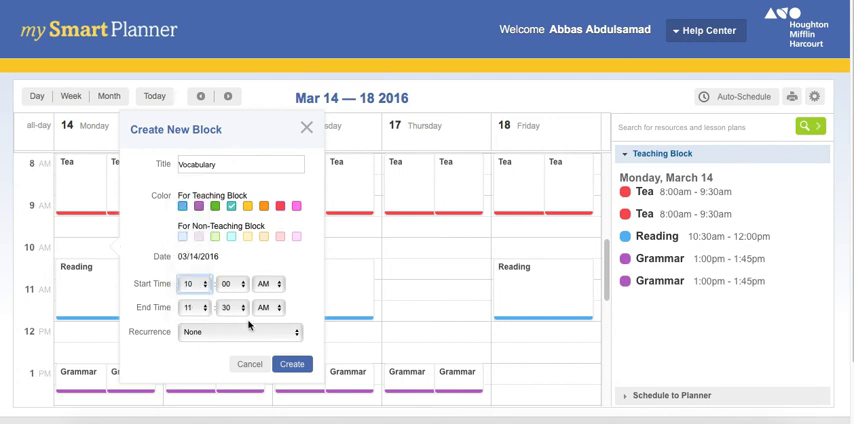
{"action": "left_click", "coordinate": [208, 304]}
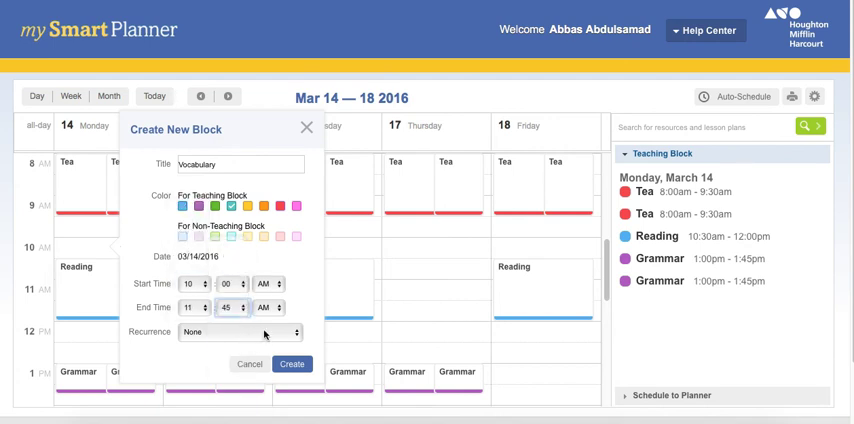
{"action": "left_click", "coordinate": [234, 332]}
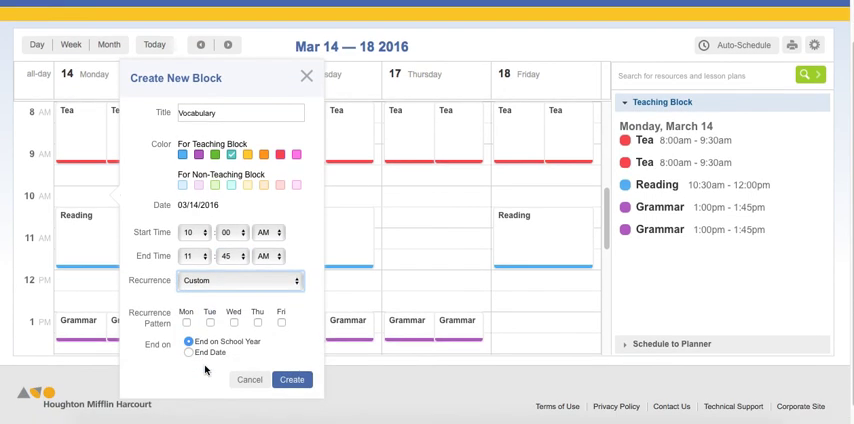
{"action": "left_click", "coordinate": [188, 322]}
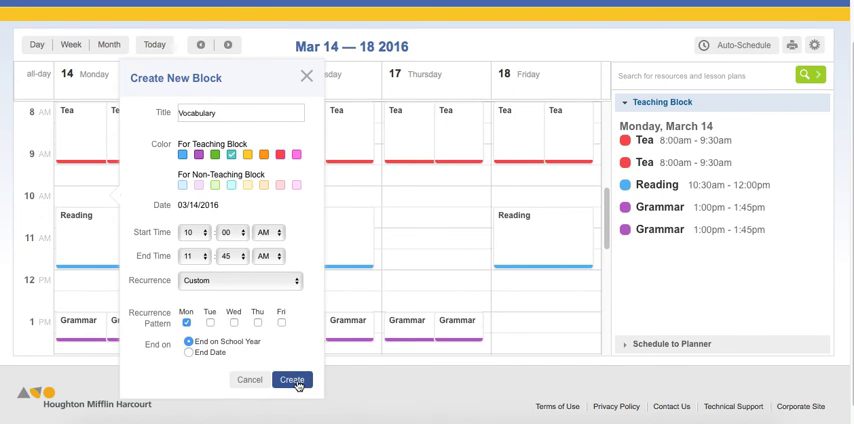
{"action": "left_click", "coordinate": [292, 380]}
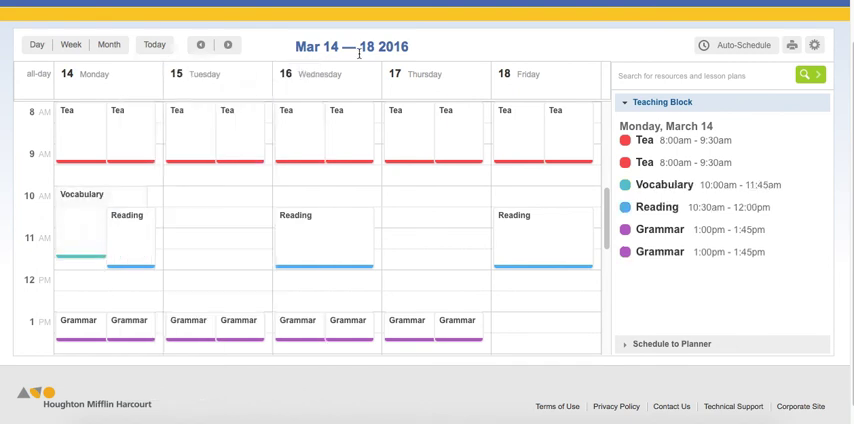
Open the Vocabulary block on Monday, March 21 to view its details.
{"action": "left_click", "coordinate": [228, 44]}
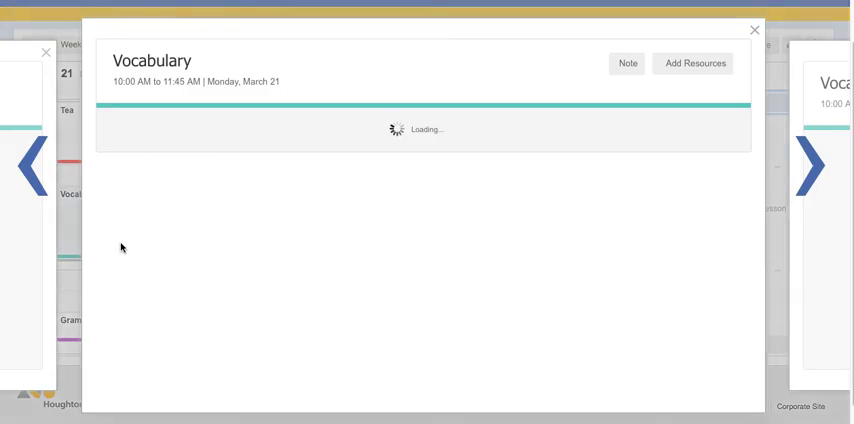
{"action": "mouse_move", "coordinate": [276, 196]}
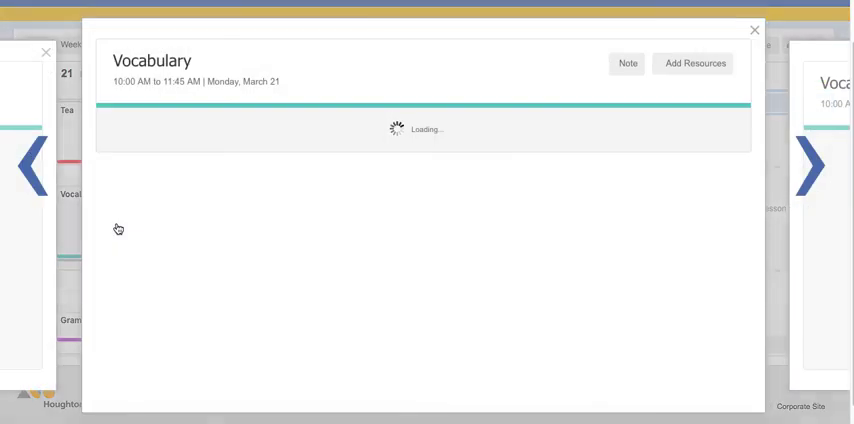
Search the Add Resources panel for 'vocabulary' using the suggested term.
{"action": "left_click", "coordinate": [692, 64]}
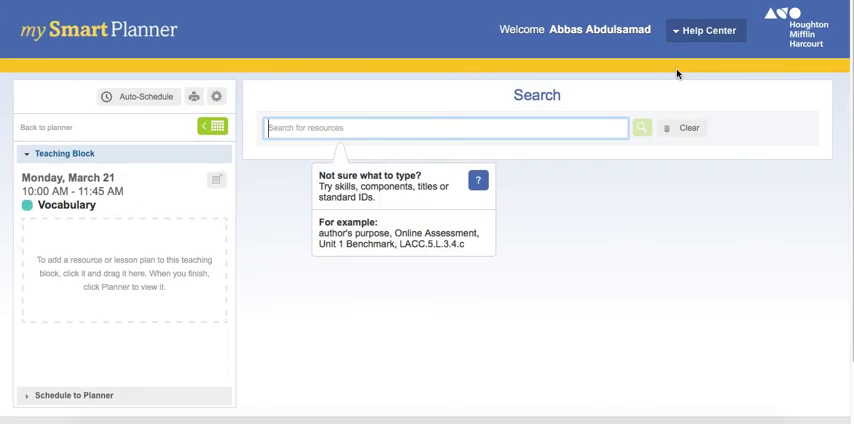
{"action": "type", "text": "vocabula"}
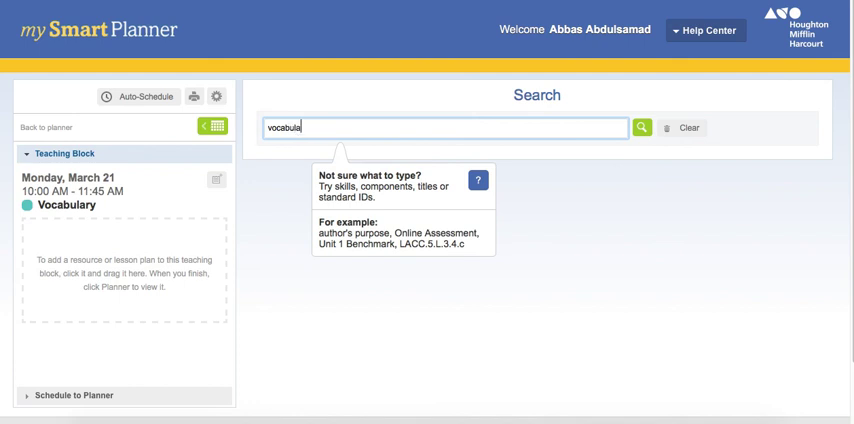
{"action": "left_click", "coordinate": [640, 128]}
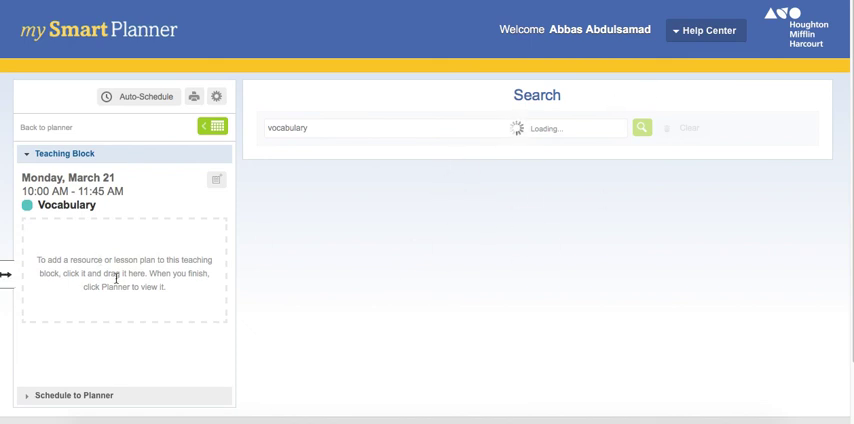
{"action": "mouse_move", "coordinate": [456, 196]}
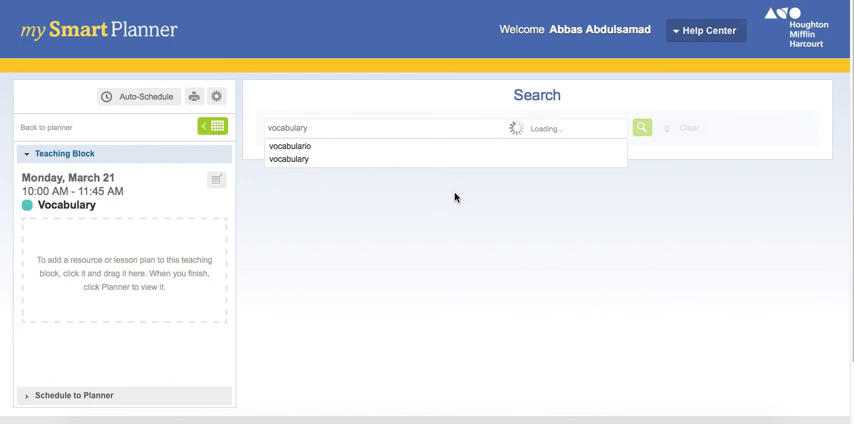
{"action": "left_click", "coordinate": [642, 128]}
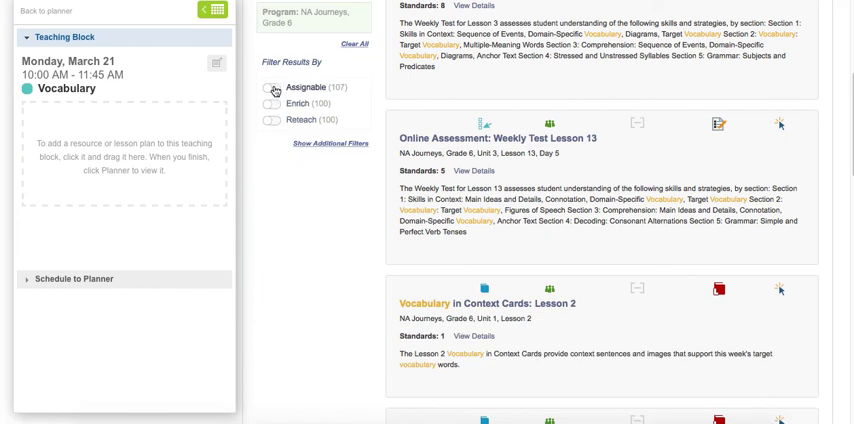
Add Vocabulary in Context Cards Lessons 2 and 4 to the block, dismissing the already-present alert.
{"action": "left_click", "coordinate": [272, 88]}
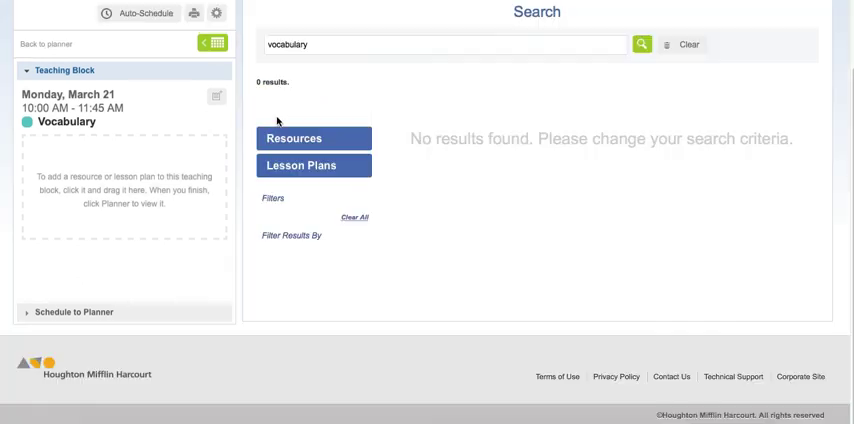
{"action": "mouse_move", "coordinate": [400, 232]}
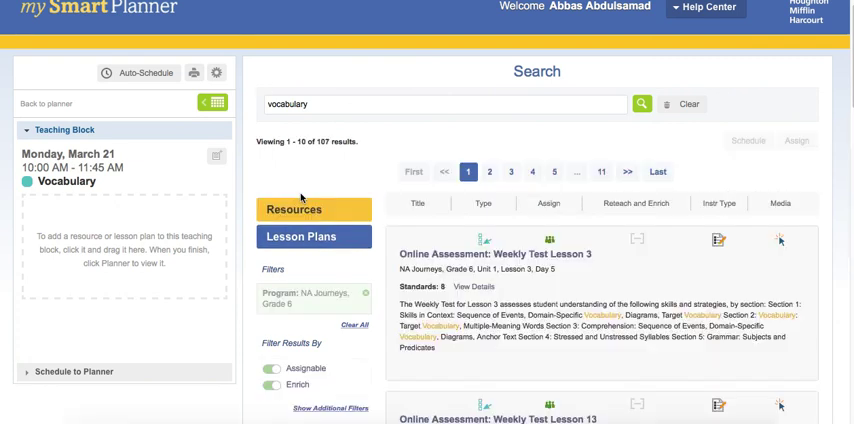
{"action": "scroll", "scroll_direction": "down", "scroll_amount": 3}
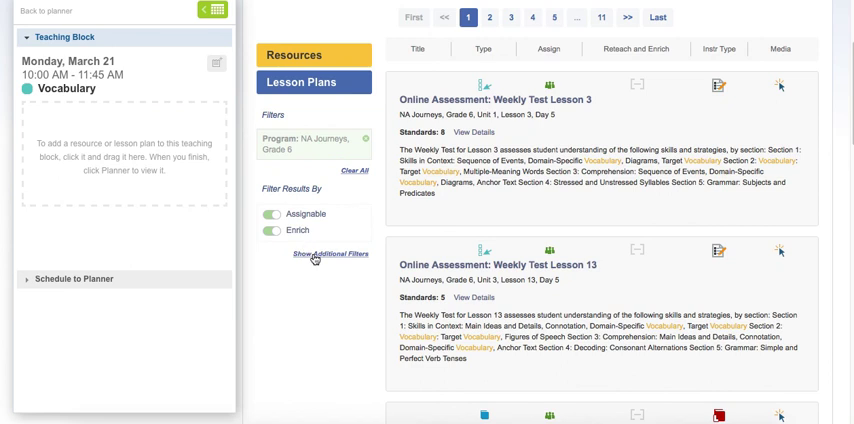
{"action": "scroll", "scroll_direction": "down", "scroll_amount": 3}
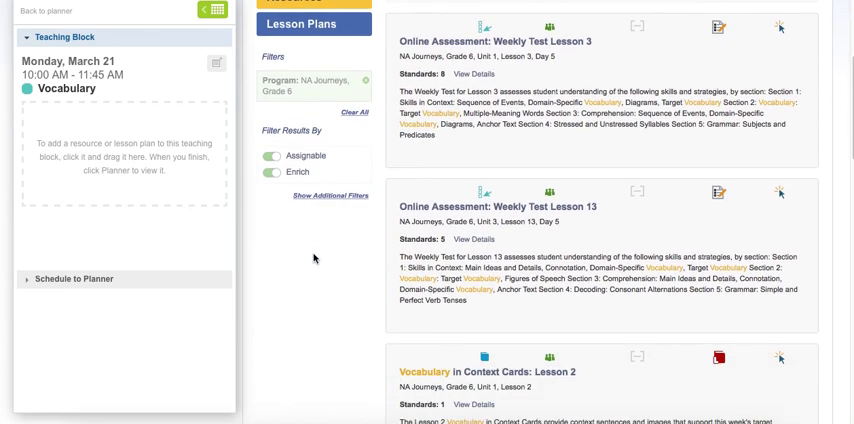
{"action": "scroll", "scroll_direction": "down", "scroll_amount": 3}
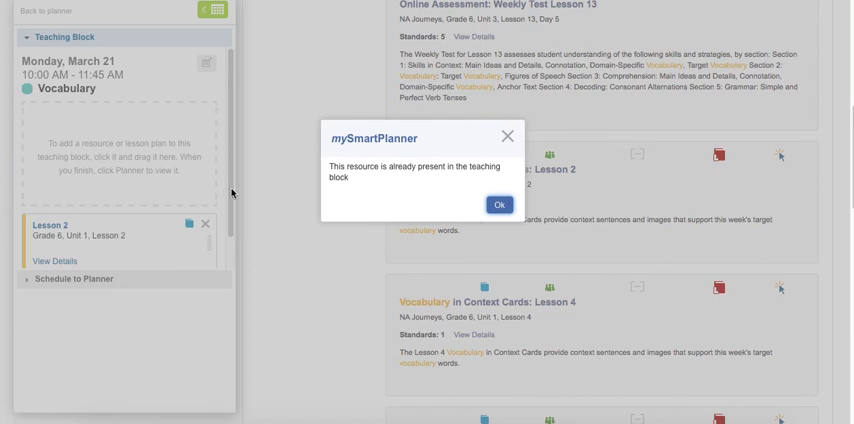
{"action": "left_click", "coordinate": [498, 204]}
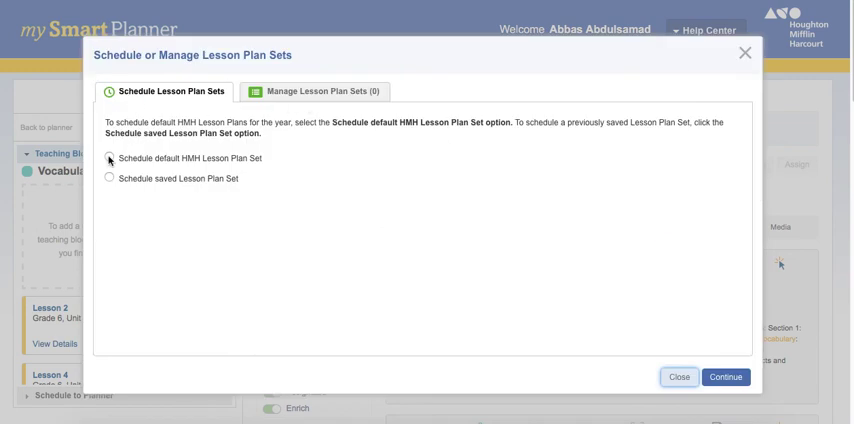
Schedule the default HMH lesson plan set for NA Journeys Grade 6 into the Vocabulary block and continue.
{"action": "left_click", "coordinate": [110, 158]}
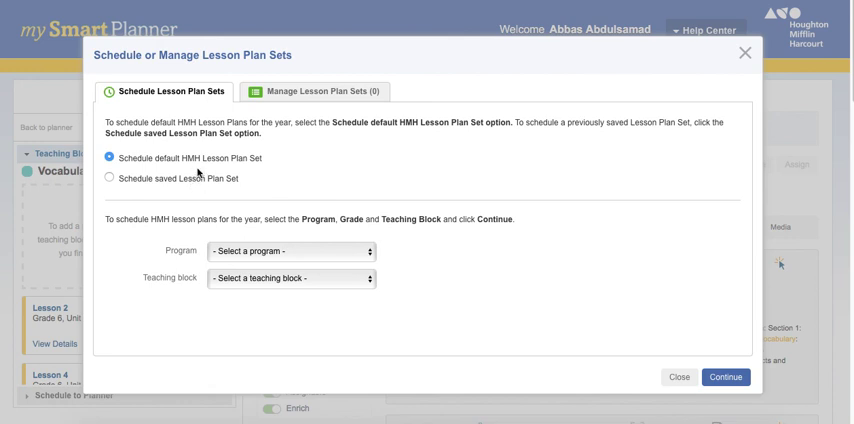
{"action": "left_click", "coordinate": [288, 250]}
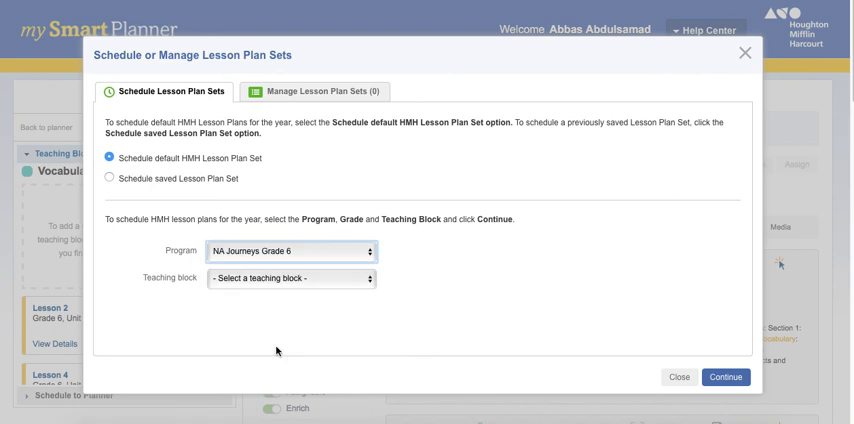
{"action": "left_click", "coordinate": [288, 278]}
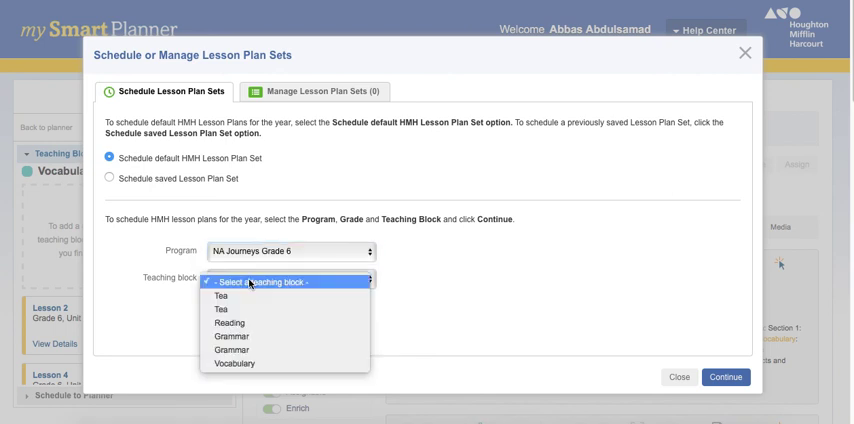
{"action": "left_click", "coordinate": [236, 364]}
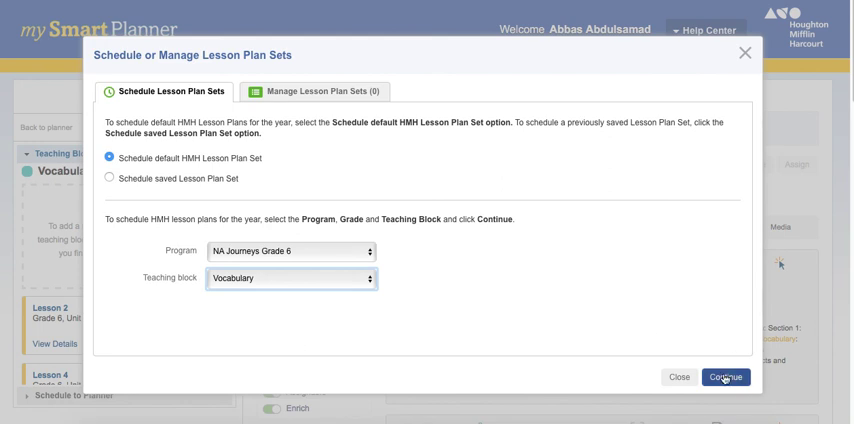
{"action": "left_click", "coordinate": [726, 376]}
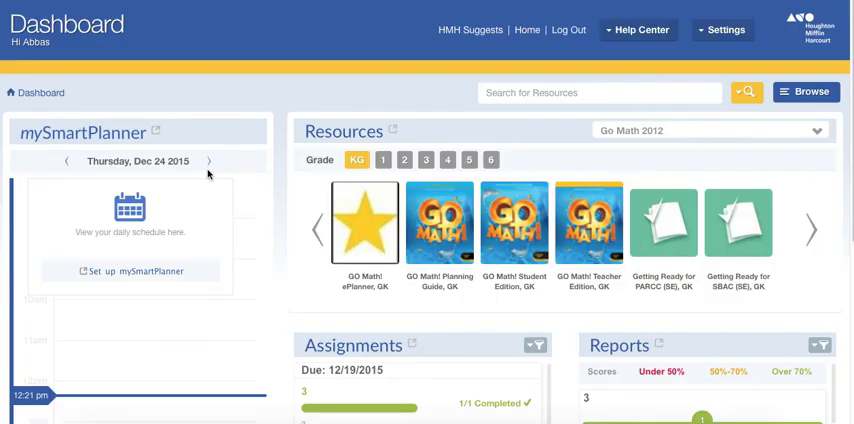
{"action": "mouse_move", "coordinate": [118, 280]}
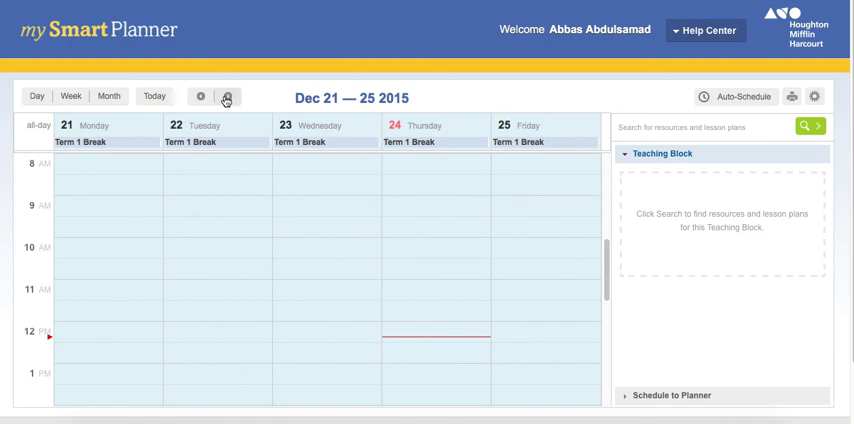
Page forward week by week from January 11 to February 8–12, 2016, reaching Tuesday's Grammar block.
{"action": "left_click", "coordinate": [226, 96]}
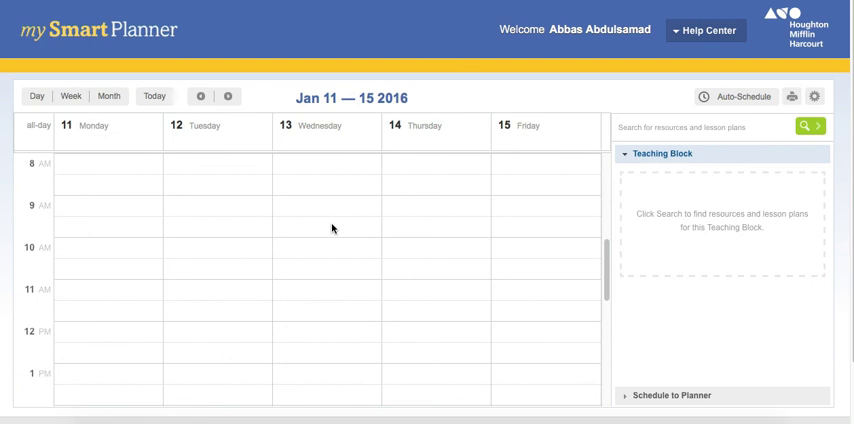
{"action": "scroll", "scroll_direction": "up", "scroll_amount": 3}
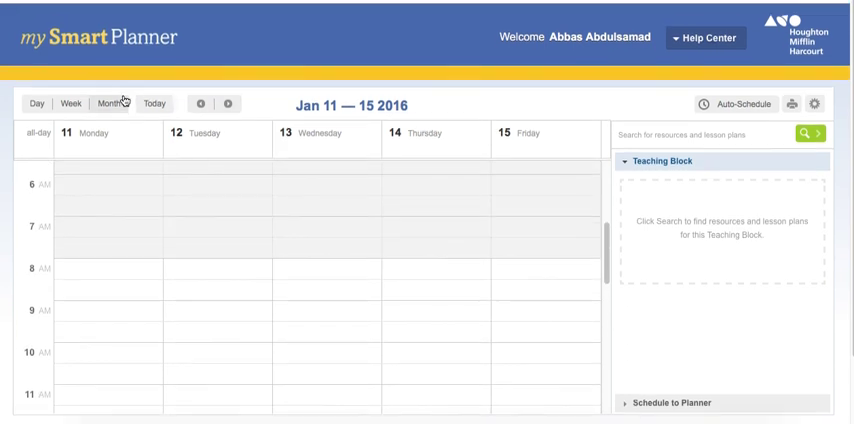
{"action": "left_click", "coordinate": [228, 96]}
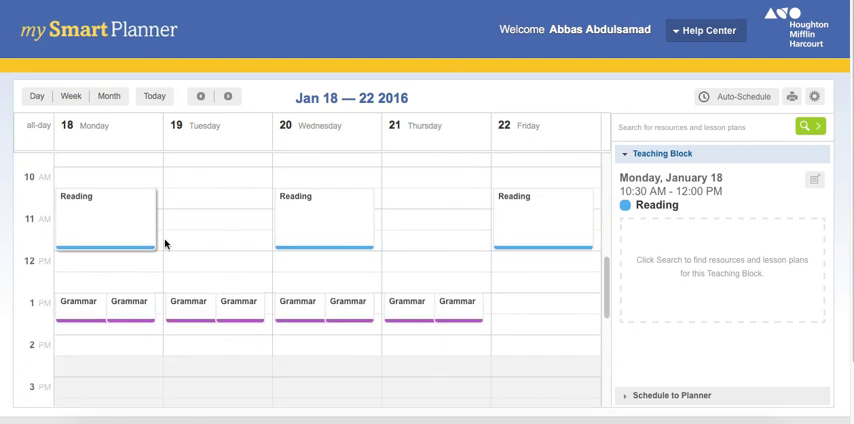
{"action": "left_click", "coordinate": [228, 96]}
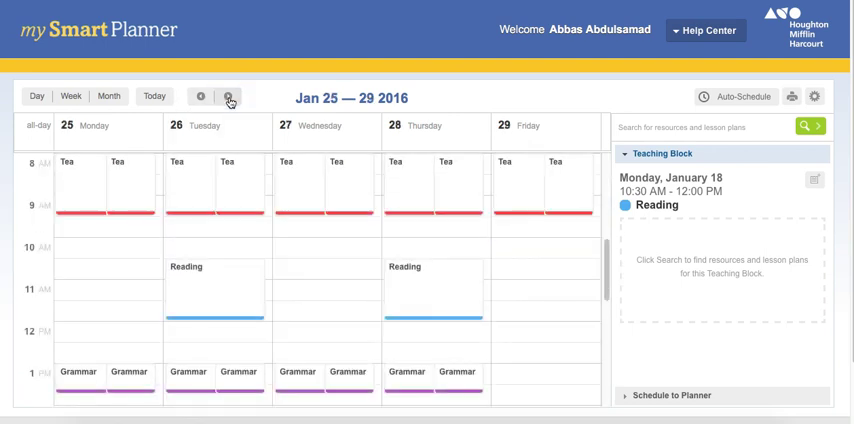
{"action": "left_click", "coordinate": [228, 96]}
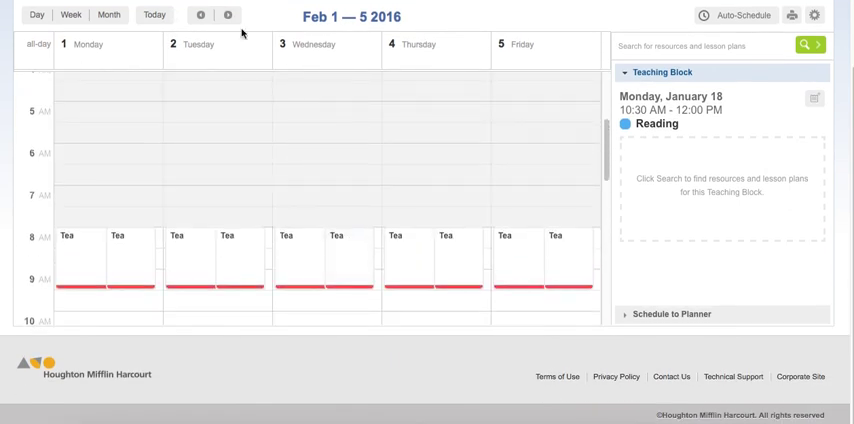
{"action": "left_click", "coordinate": [228, 16]}
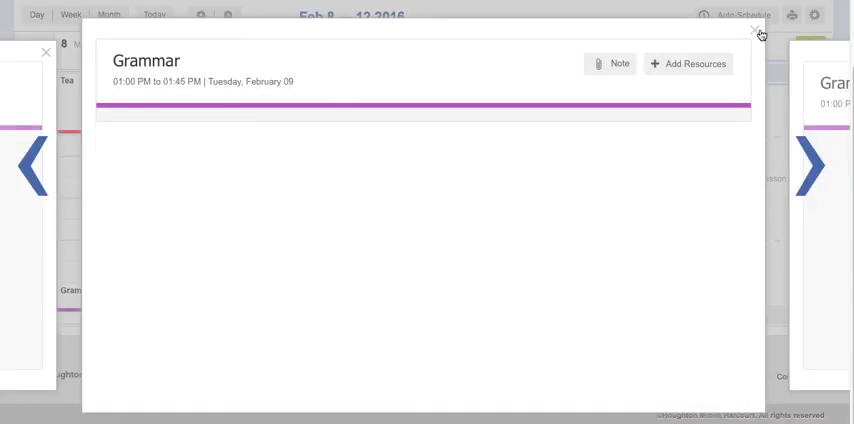
Close the Grammar block details and scroll the Feb 8–12 week view.
{"action": "left_click", "coordinate": [754, 32]}
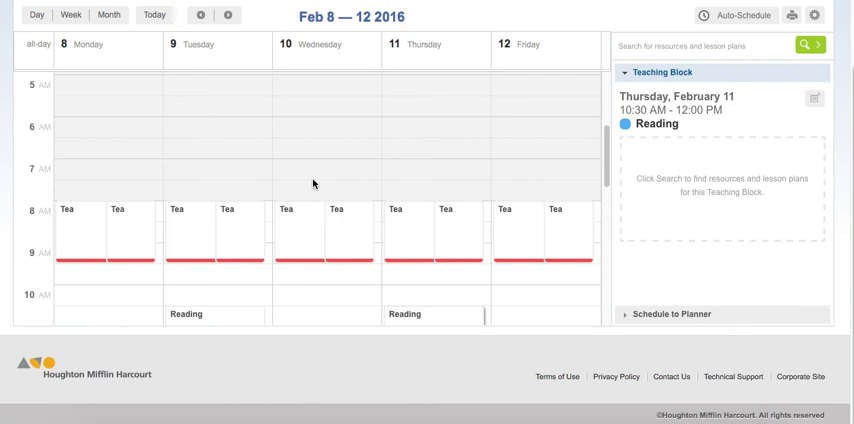
{"action": "scroll", "scroll_direction": "down", "scroll_amount": 3}
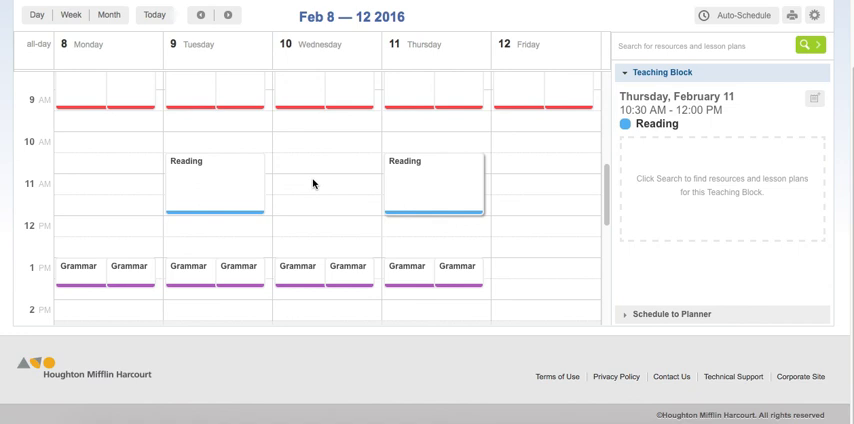
{"action": "mouse_move", "coordinate": [376, 188]}
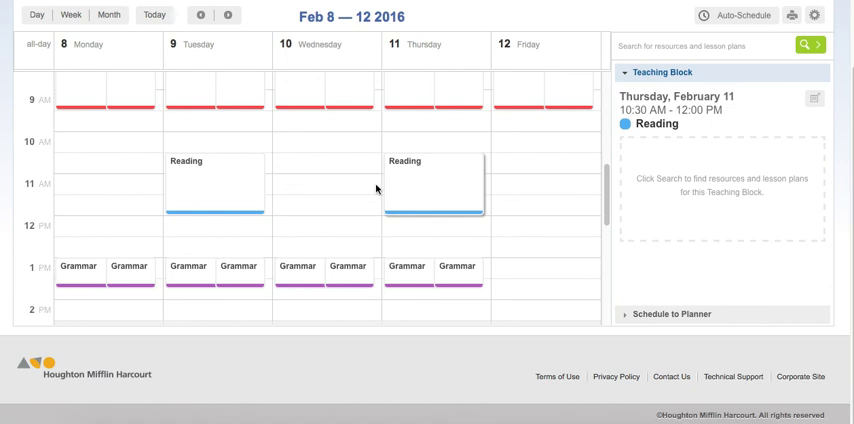
{"action": "scroll", "scroll_direction": "up", "scroll_amount": 3}
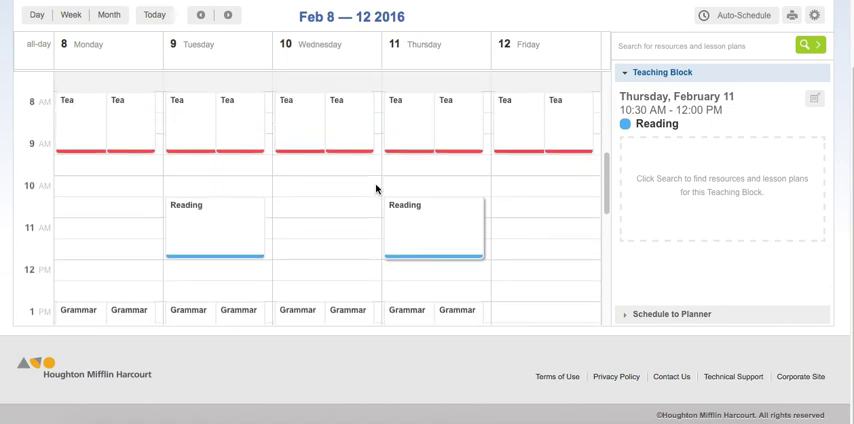